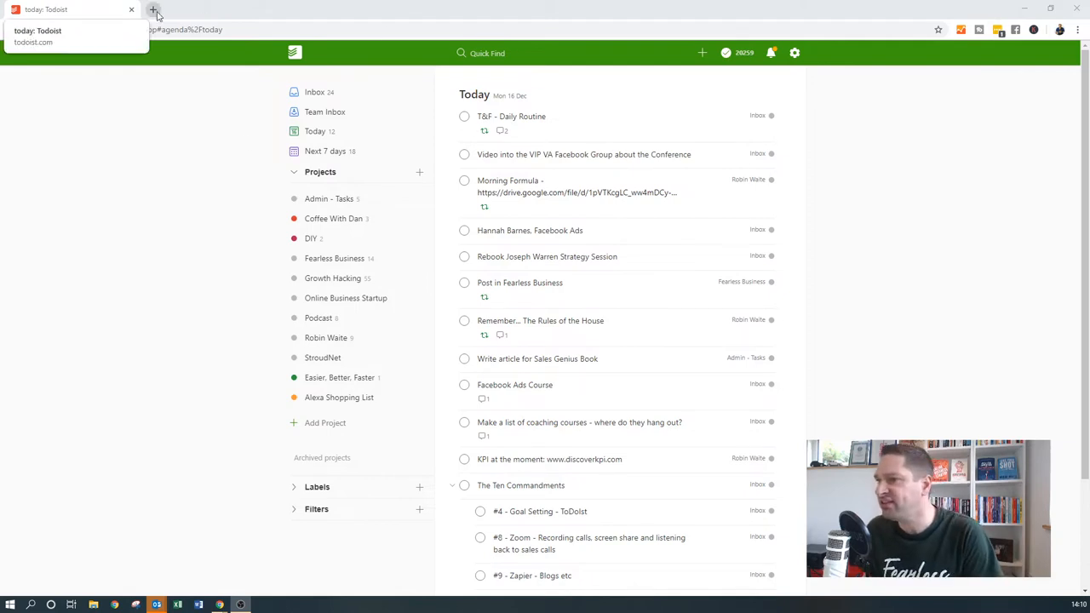
Show the Next 7 days view and scroll through tasks grouped by day
{"action": "left_click", "coordinate": [162, 30]}
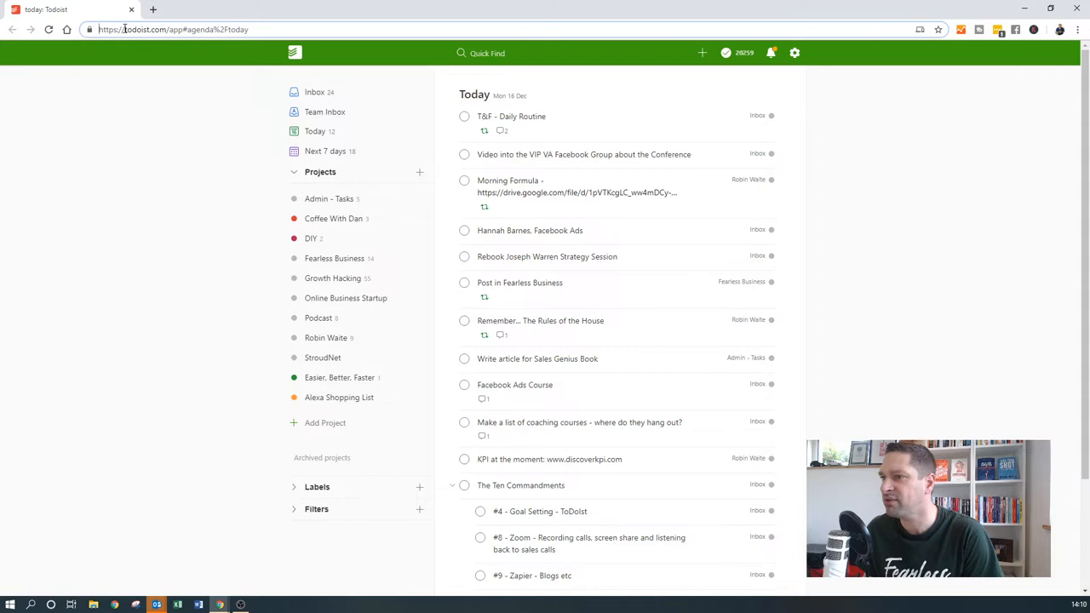
{"action": "double_click", "coordinate": [143, 29]}
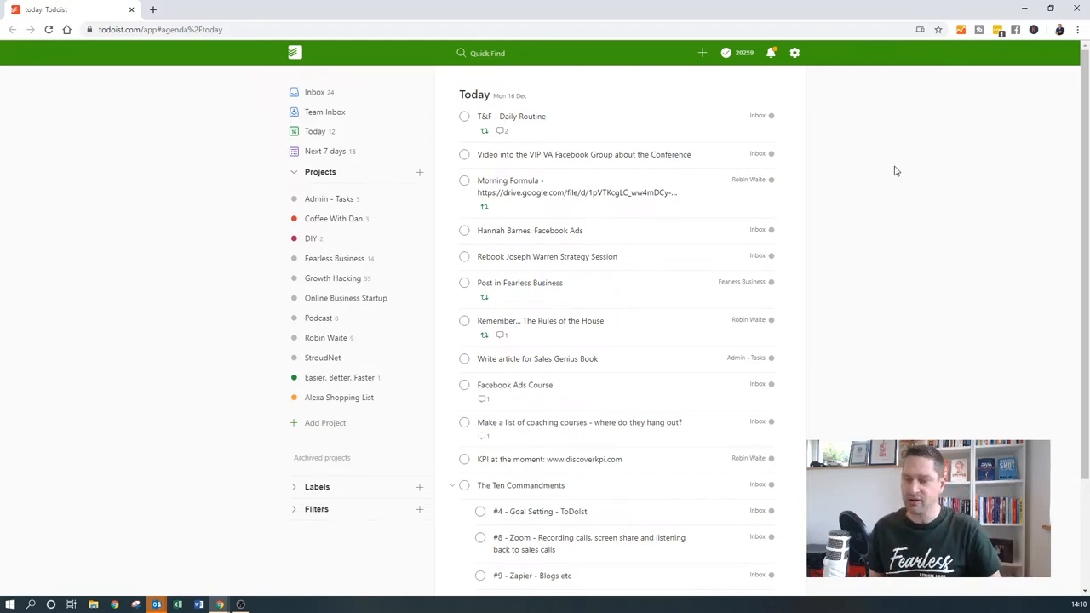
{"action": "scroll", "scroll_direction": "down", "scroll_amount": 3}
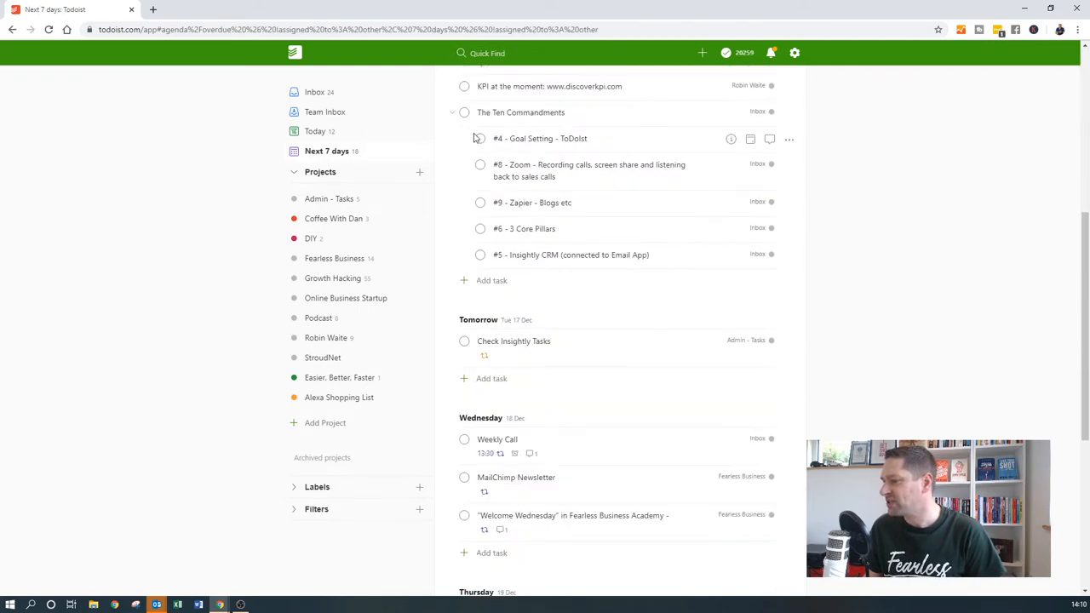
{"action": "scroll", "scroll_direction": "down", "scroll_amount": 3}
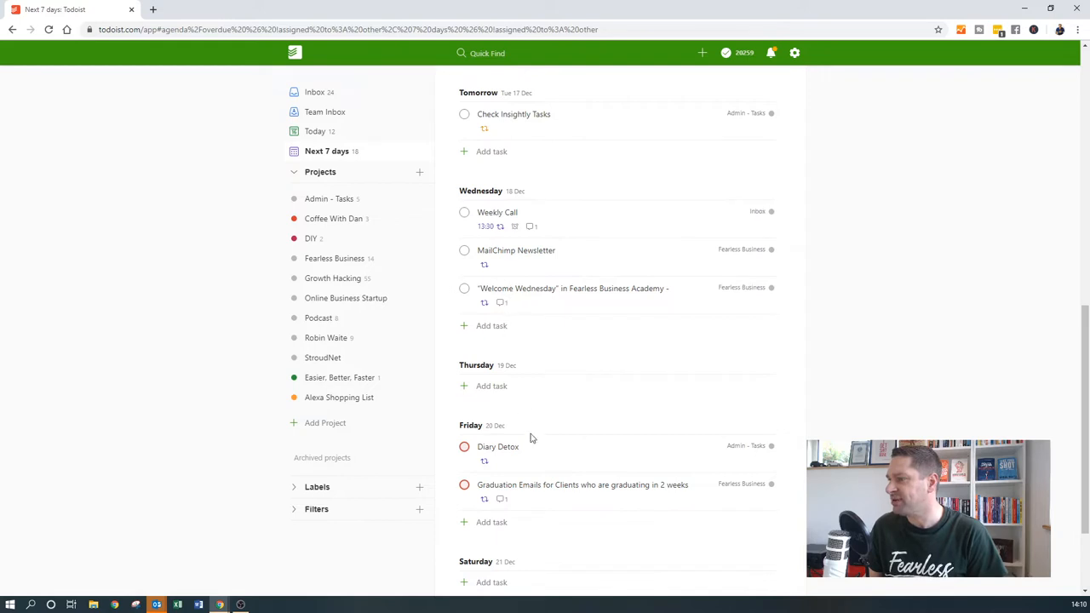
{"action": "mouse_move", "coordinate": [948, 274]}
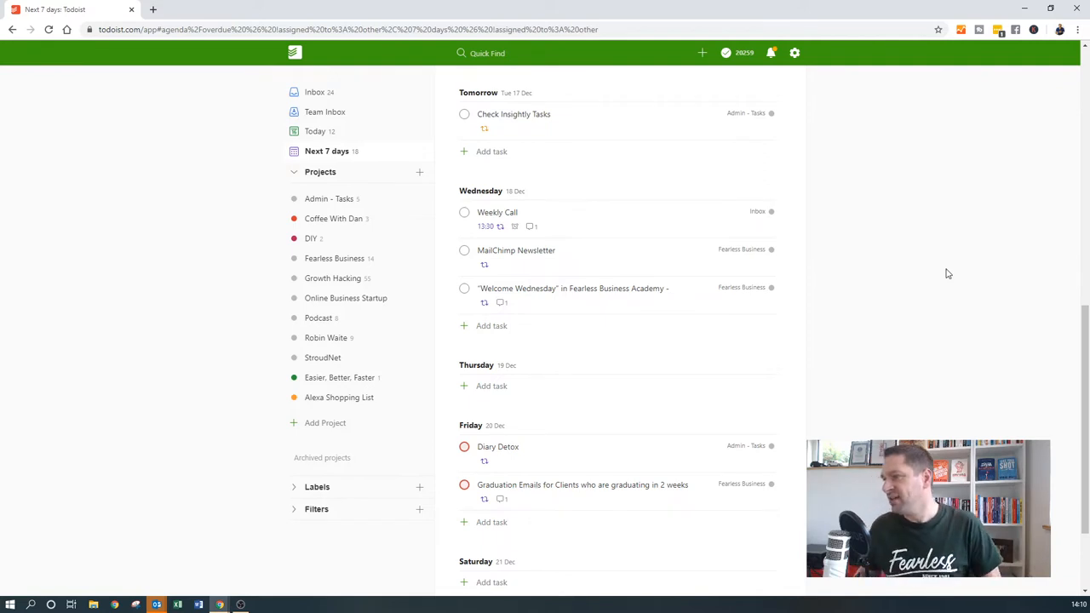
{"action": "mouse_move", "coordinate": [513, 114]}
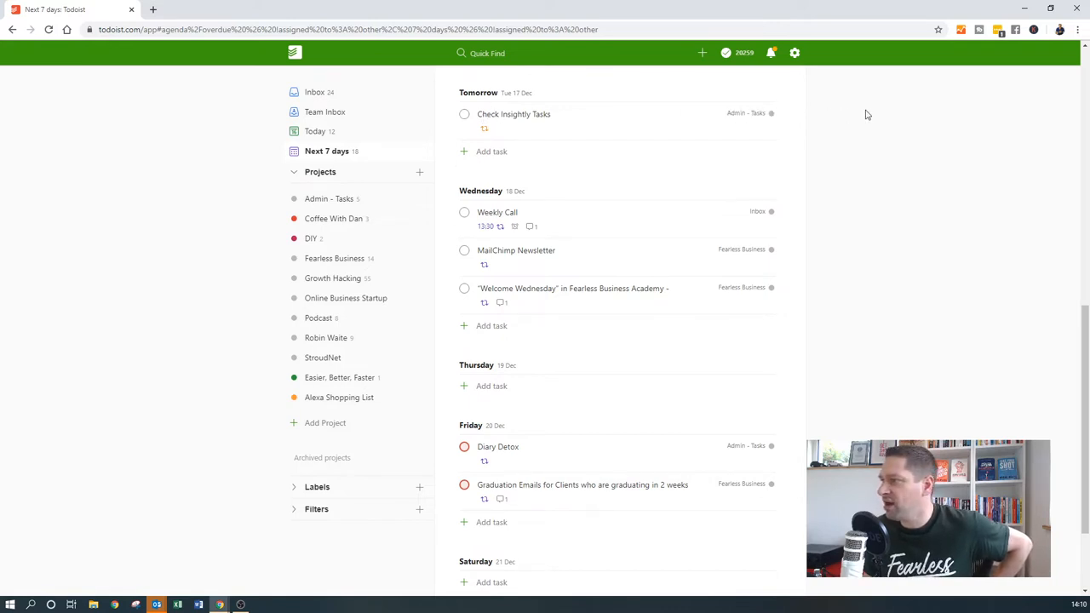
{"action": "mouse_move", "coordinate": [879, 126]}
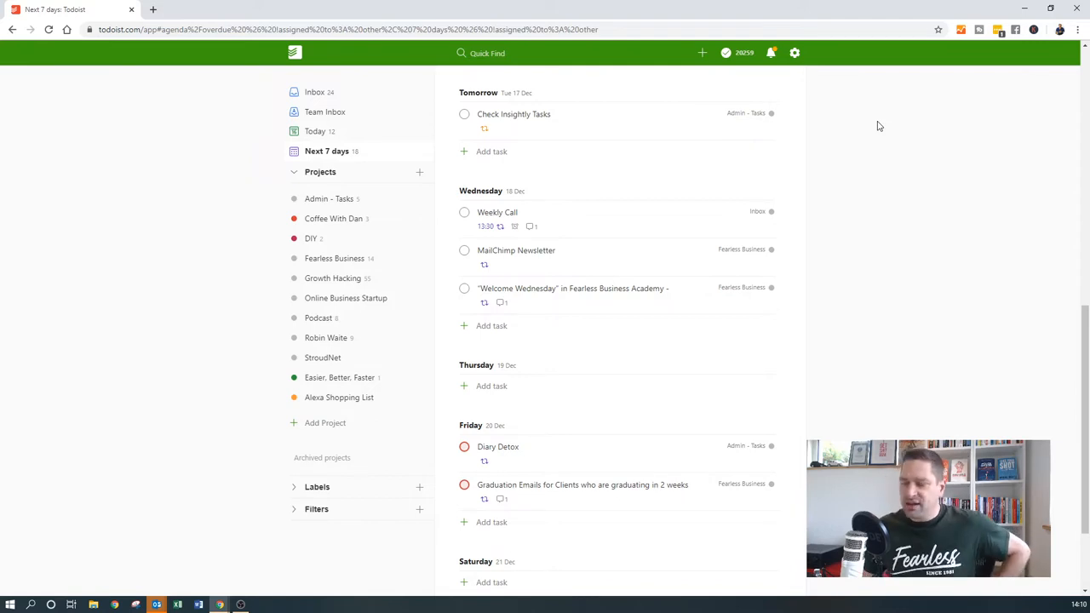
{"action": "mouse_move", "coordinate": [849, 134]}
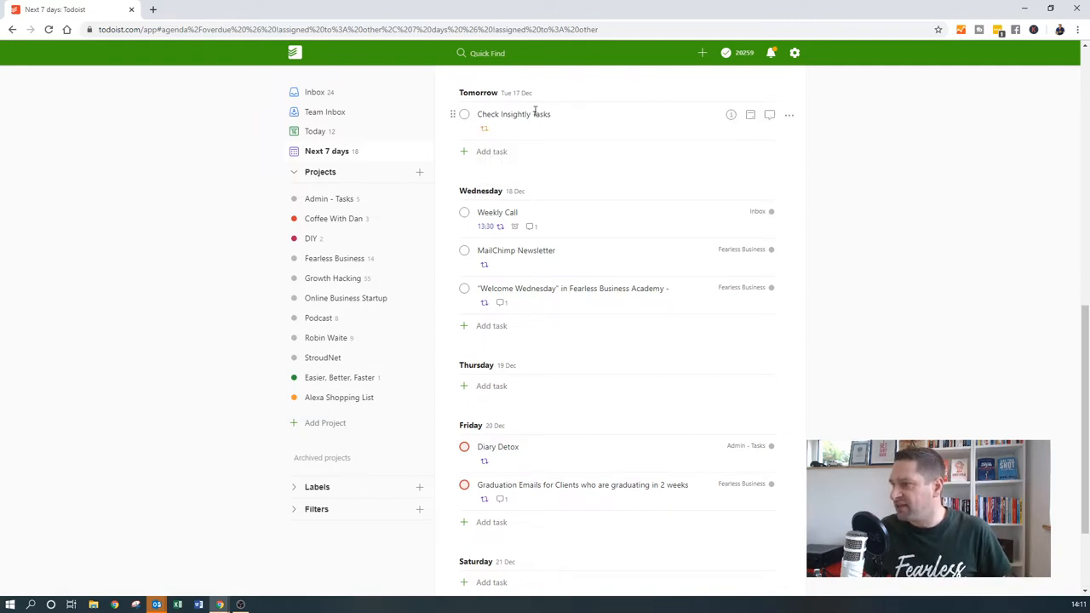
{"action": "mouse_move", "coordinate": [493, 133]}
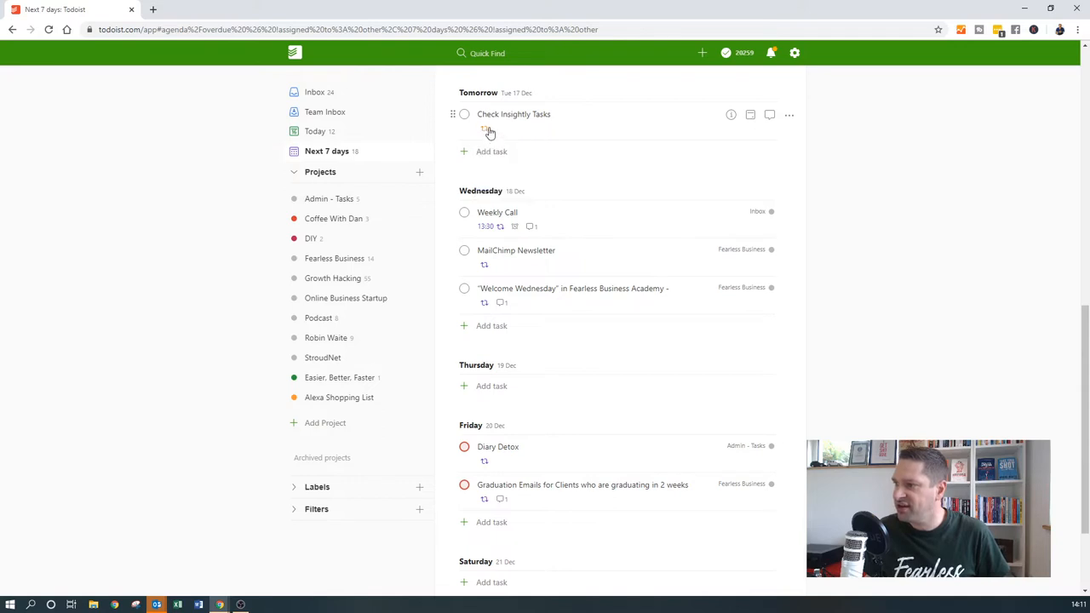
{"action": "mouse_move", "coordinate": [486, 129]}
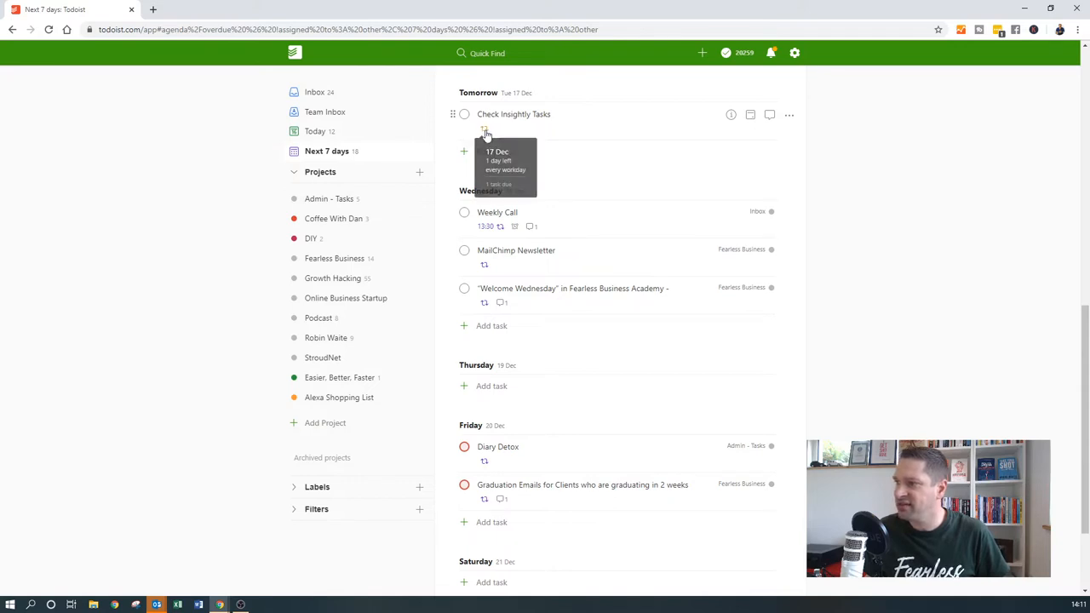
Check the every-workday schedule of Check Insightly Tasks, then complete it
{"action": "left_click", "coordinate": [513, 113]}
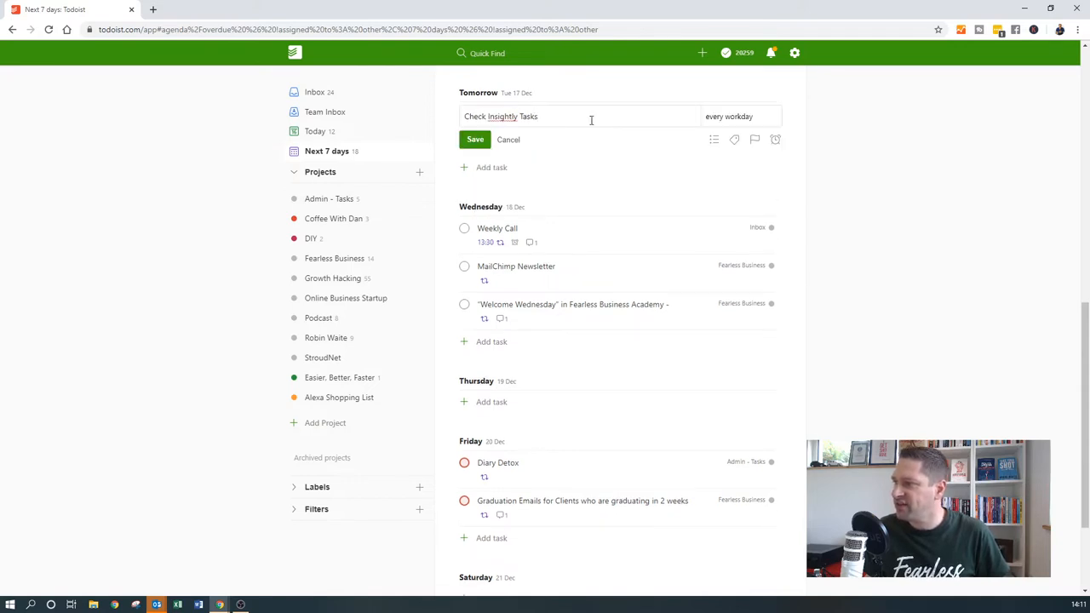
{"action": "mouse_move", "coordinate": [573, 139]}
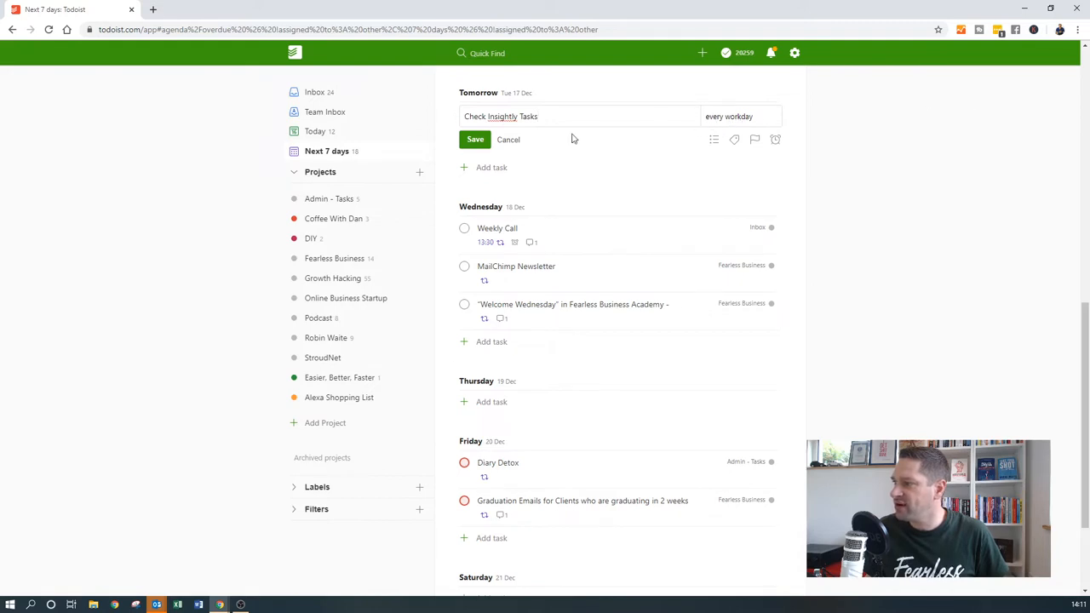
{"action": "left_click", "coordinate": [474, 138]}
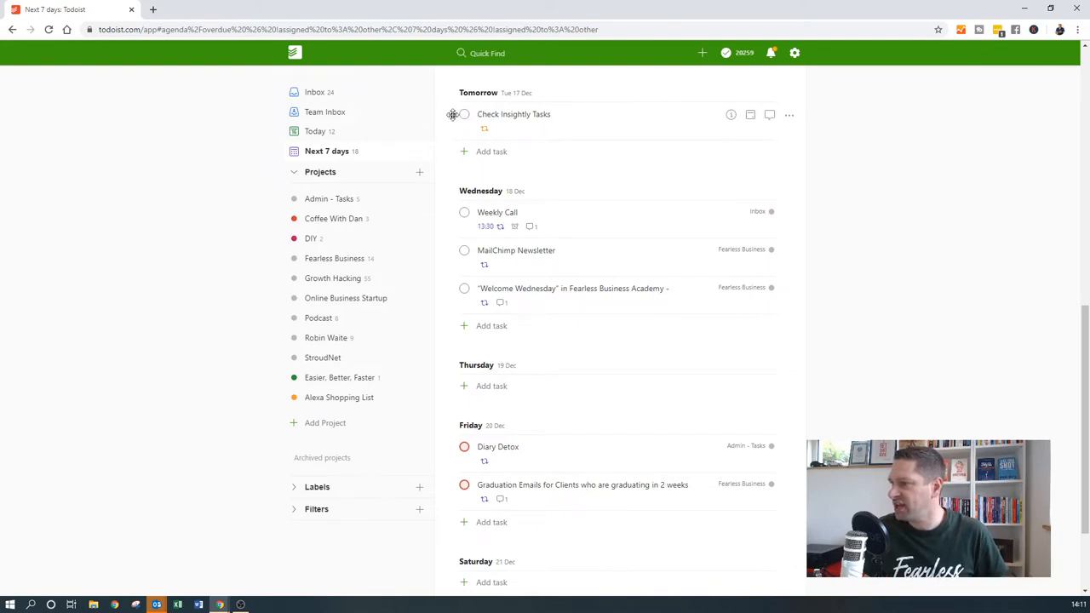
{"action": "left_click", "coordinate": [464, 114]}
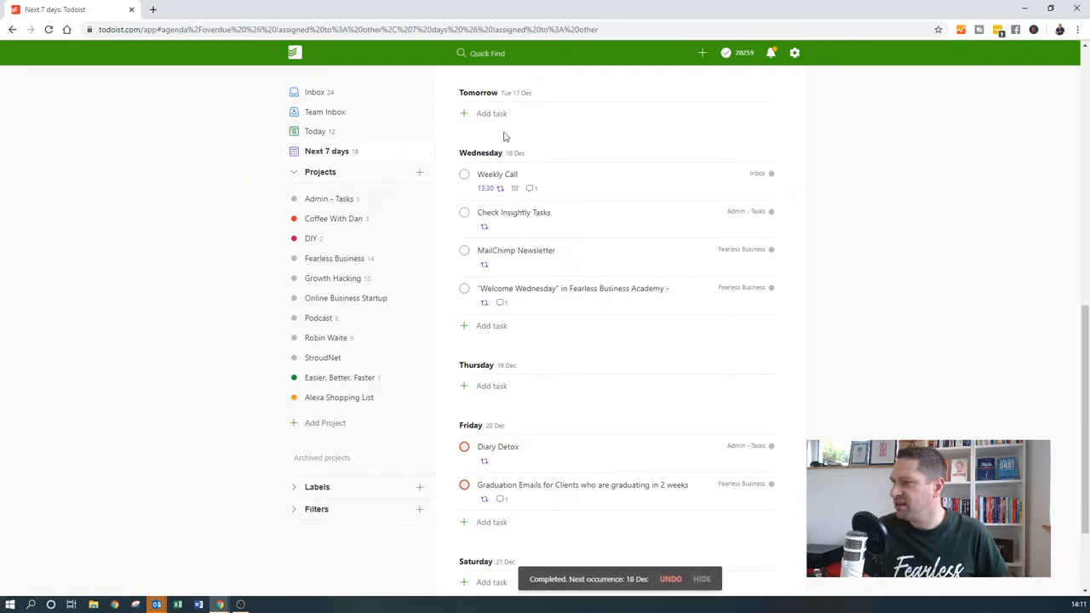
{"action": "mouse_move", "coordinate": [477, 234]}
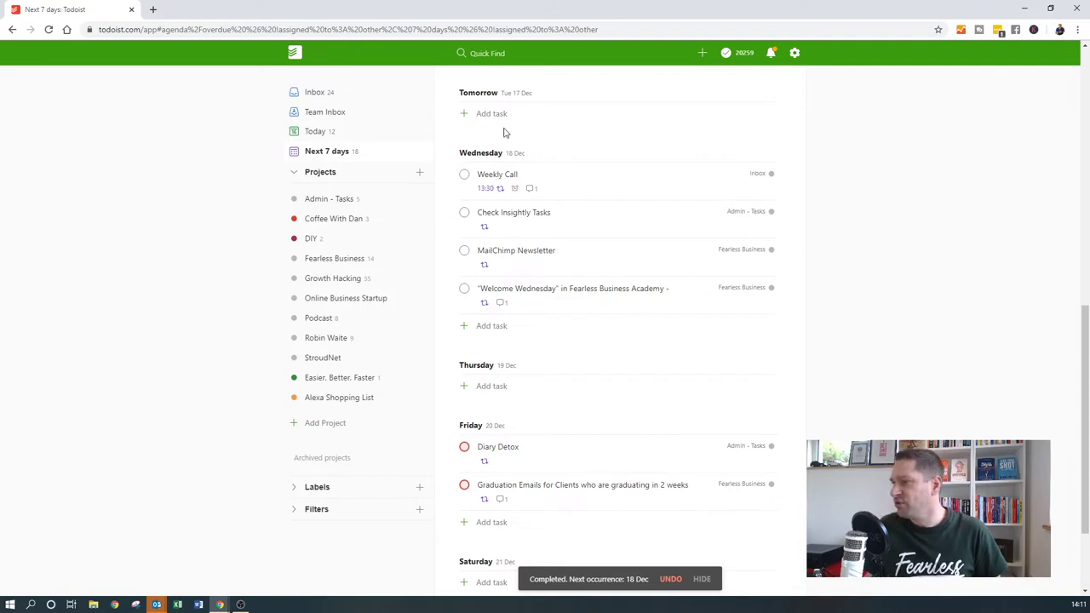
{"action": "mouse_move", "coordinate": [501, 175]}
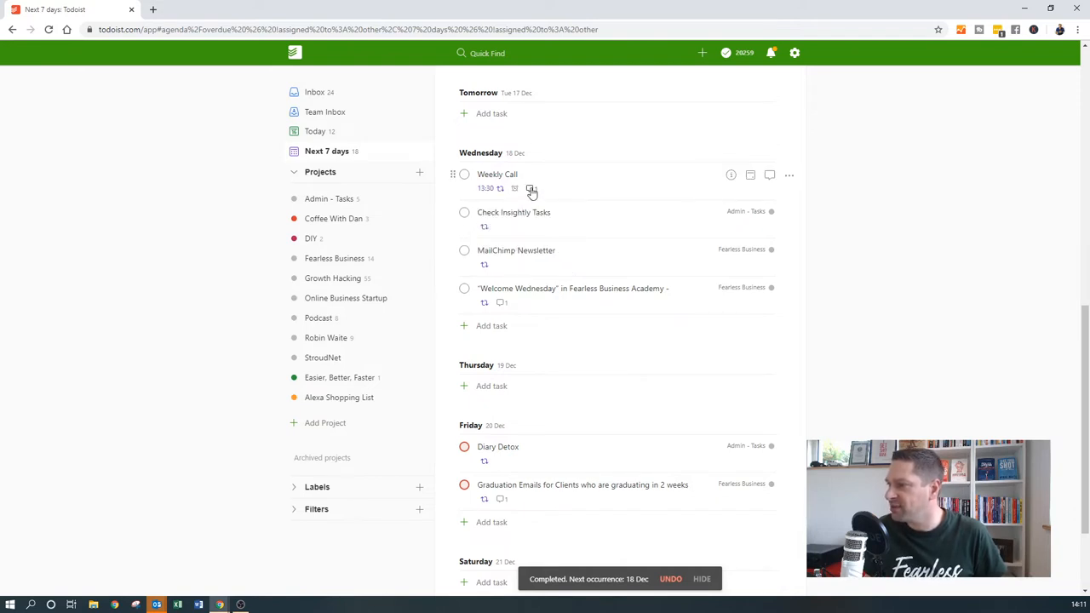
{"action": "left_click", "coordinate": [497, 173]}
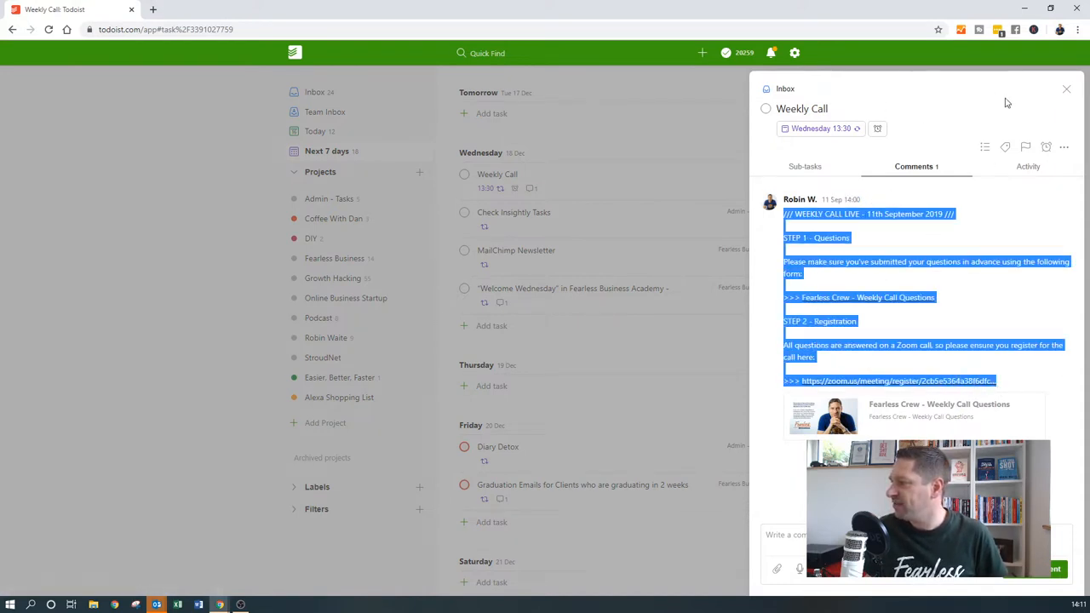
{"action": "left_click", "coordinate": [1087, 89]}
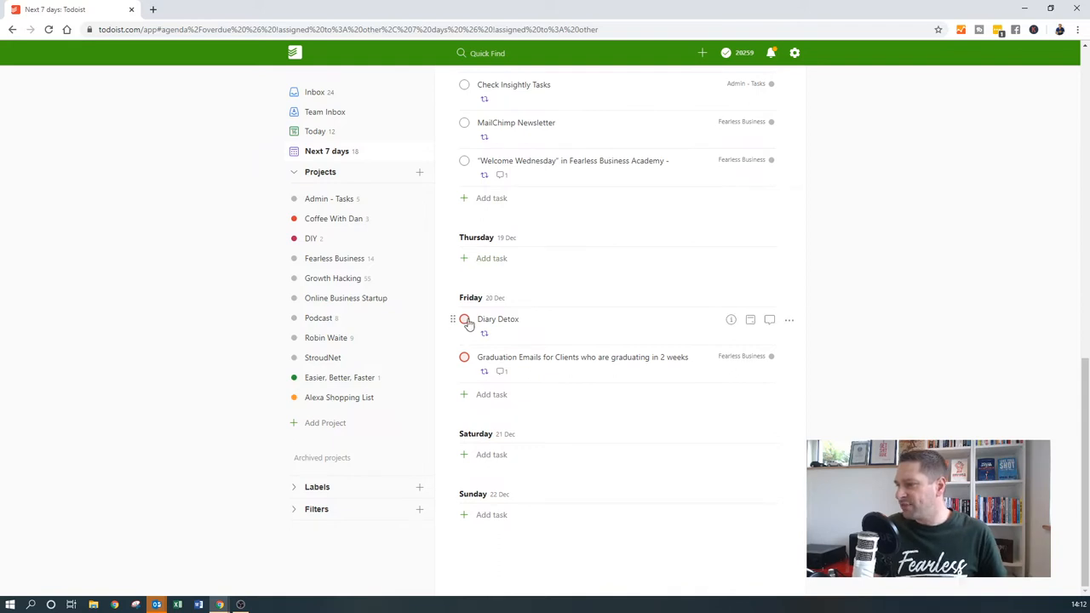
Open and close Diary Detox and the graduation emails task, then search 'next'
{"action": "left_click", "coordinate": [498, 319]}
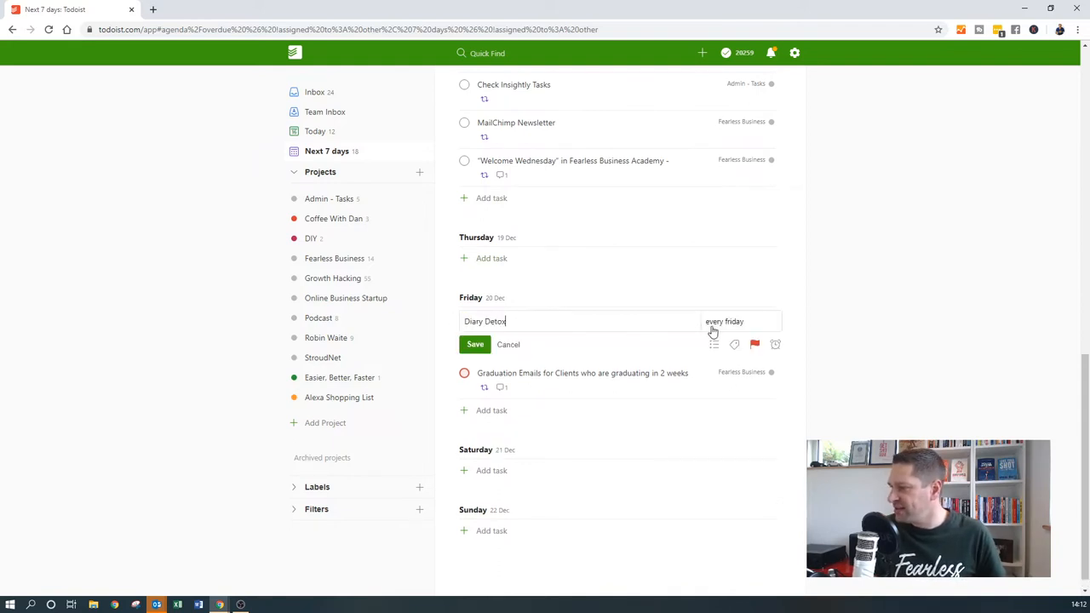
{"action": "mouse_move", "coordinate": [627, 341]}
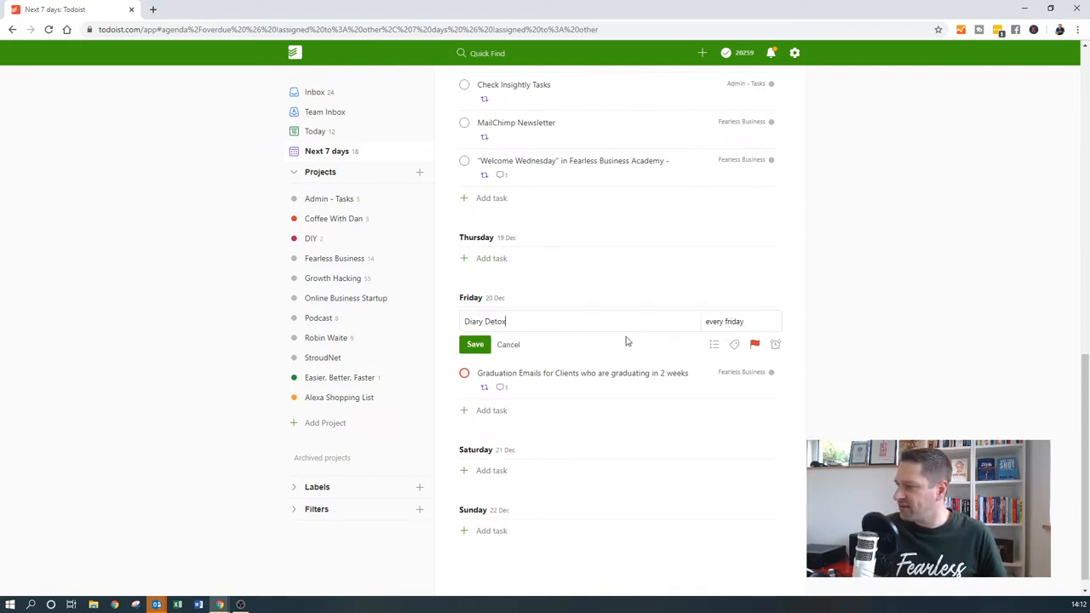
{"action": "left_click", "coordinate": [474, 344]}
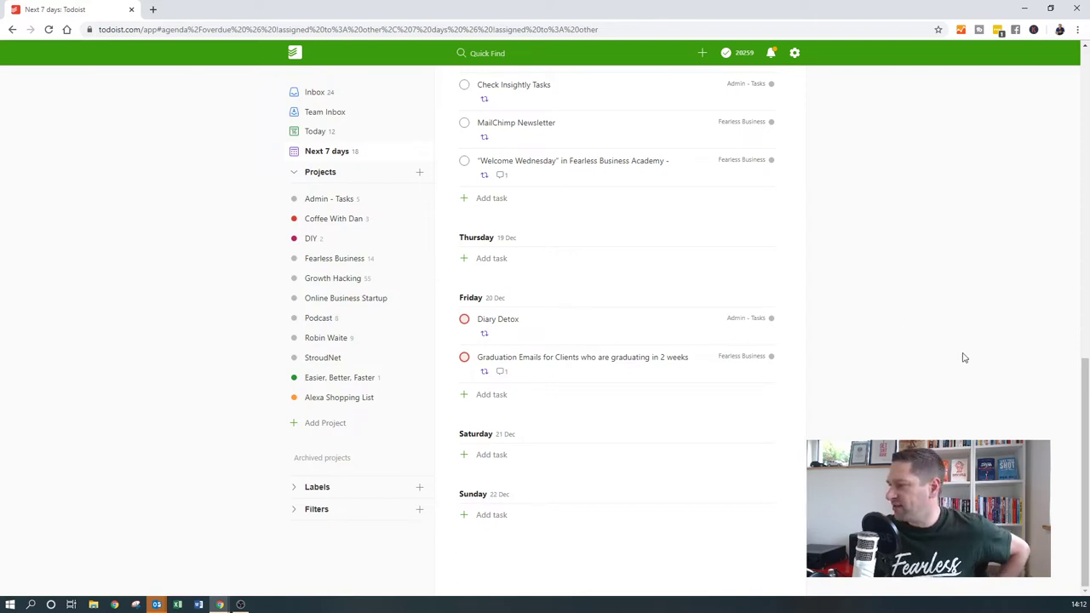
{"action": "mouse_move", "coordinate": [899, 361]}
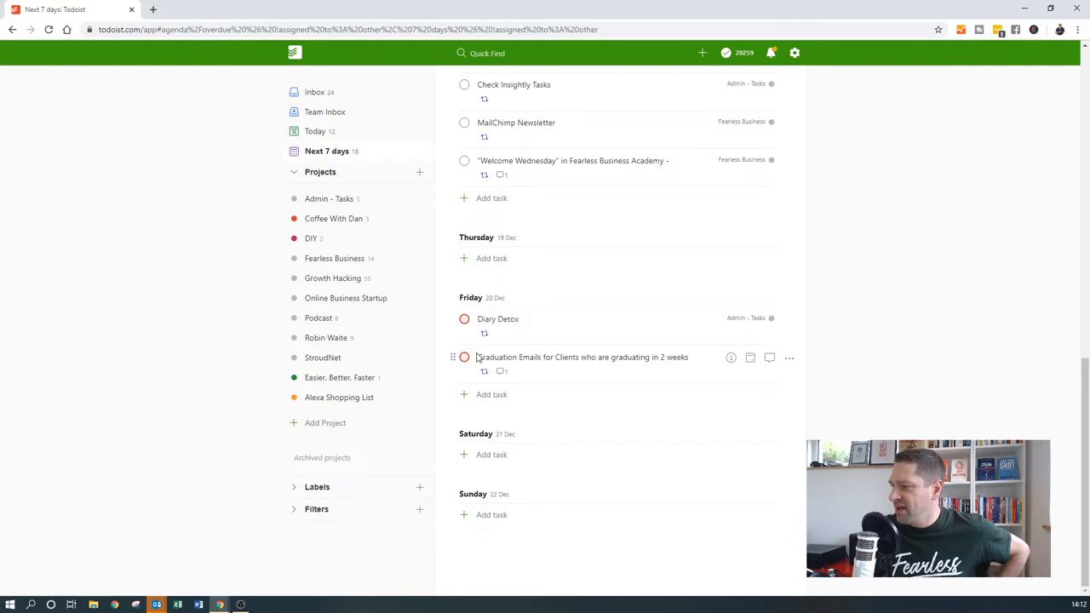
{"action": "double_click", "coordinate": [582, 357]}
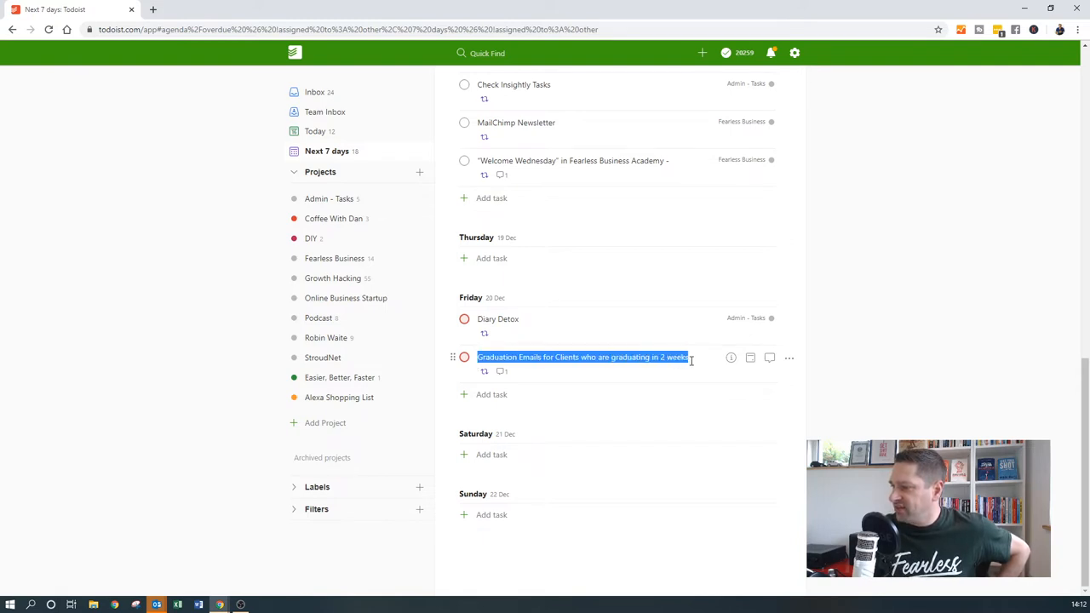
{"action": "left_click", "coordinate": [583, 357]}
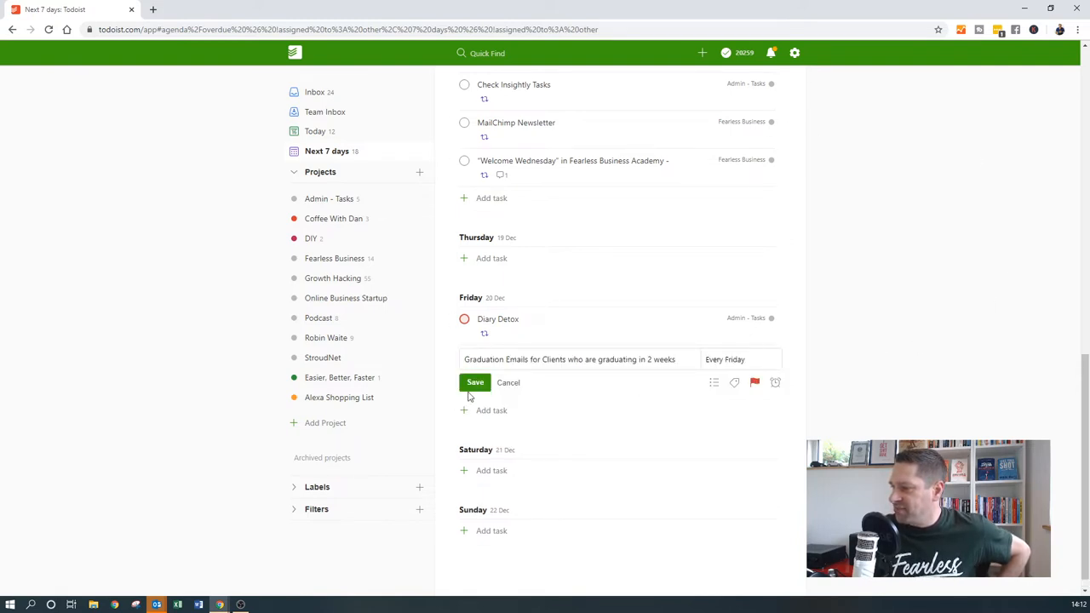
{"action": "left_click", "coordinate": [474, 382]}
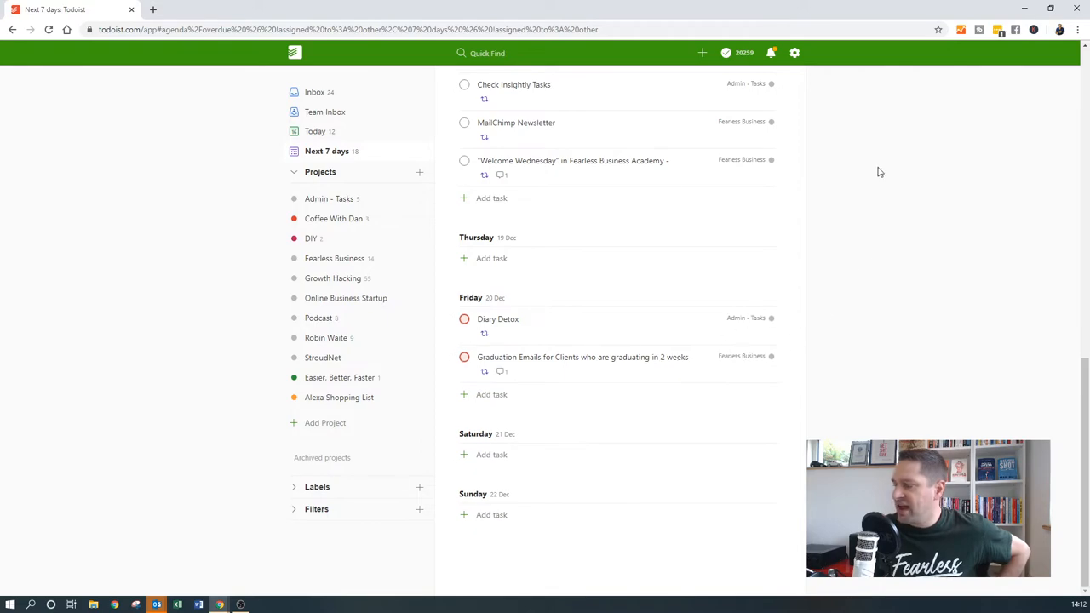
{"action": "mouse_move", "coordinate": [649, 347]}
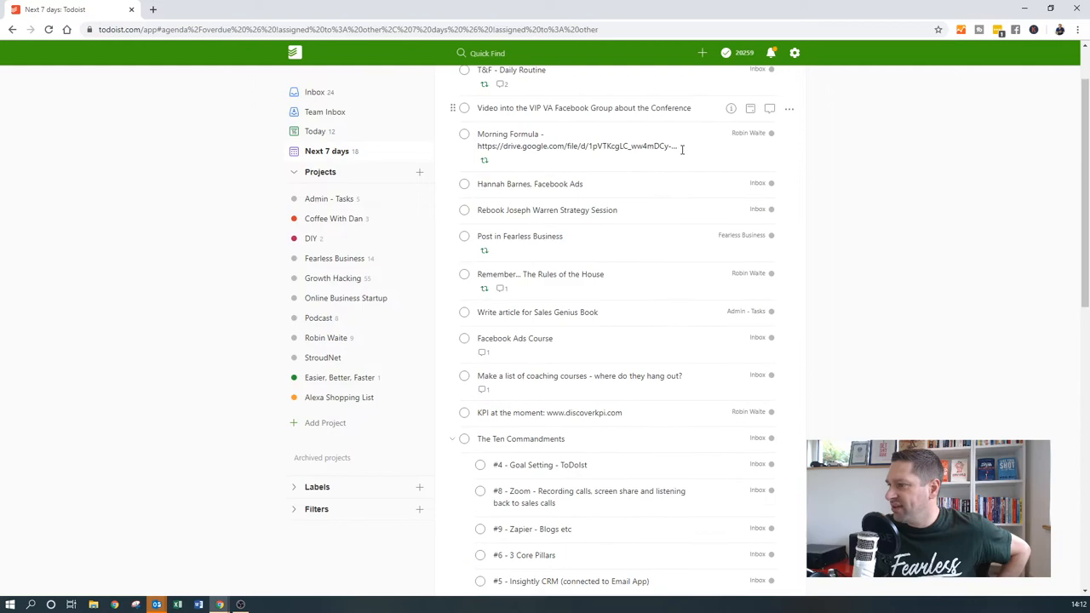
{"action": "scroll", "scroll_direction": "down", "scroll_amount": 3}
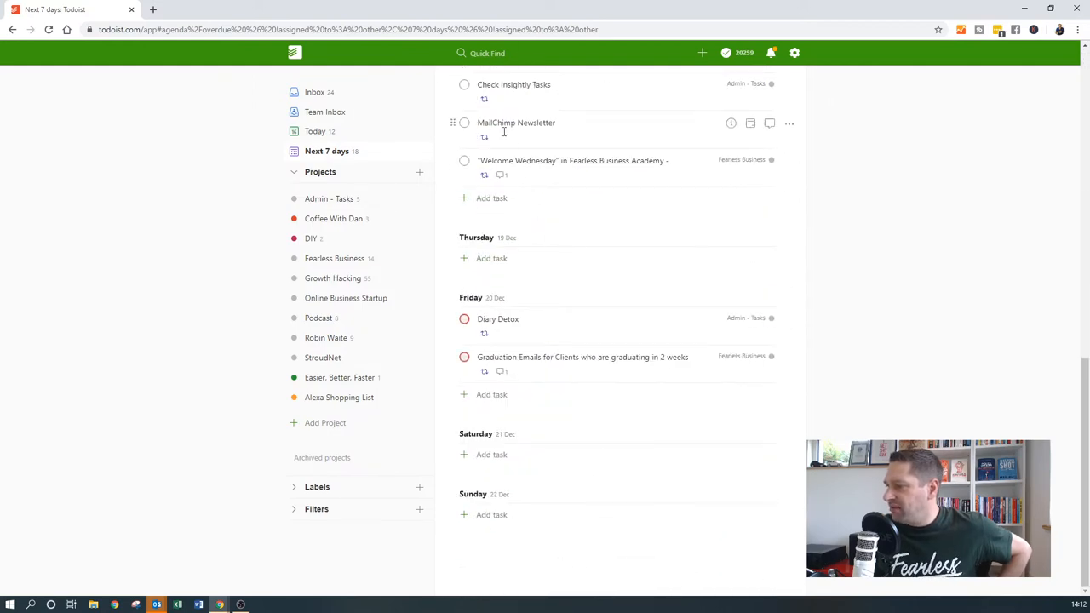
{"action": "type", "text": "next 30 days"}
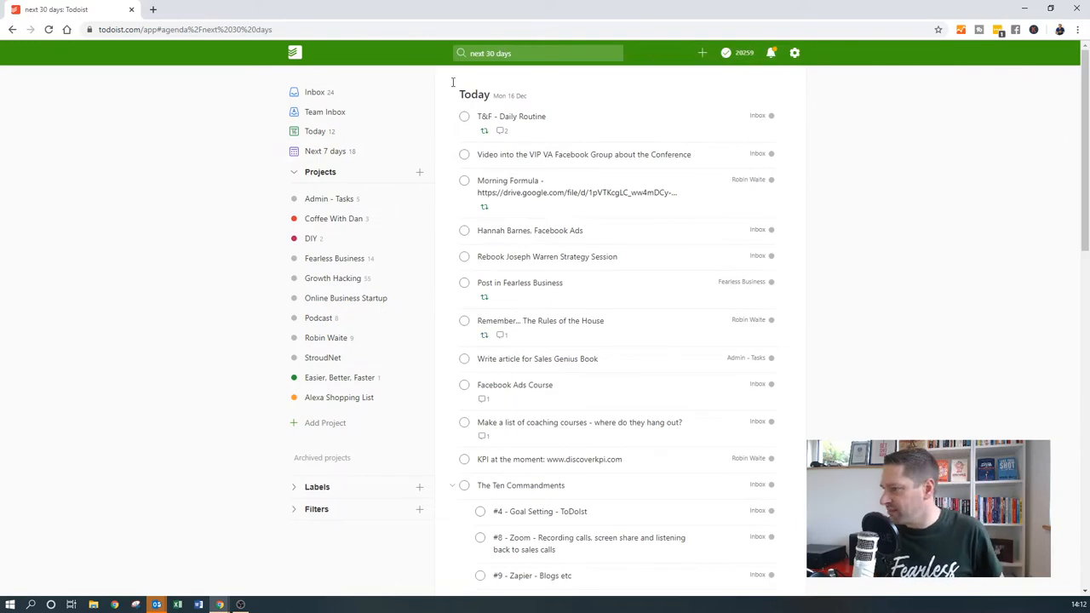
Scroll the 30-day agenda, leave Upload Podcast Blog Article unedited, and start a new task
{"action": "scroll", "scroll_direction": "down", "scroll_amount": 3}
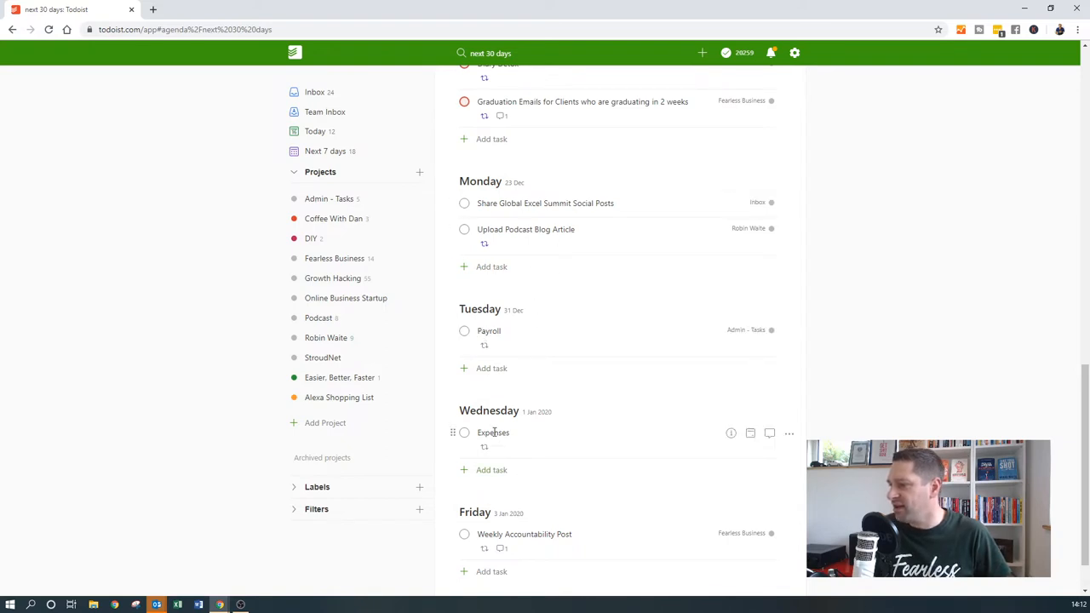
{"action": "mouse_move", "coordinate": [500, 254]}
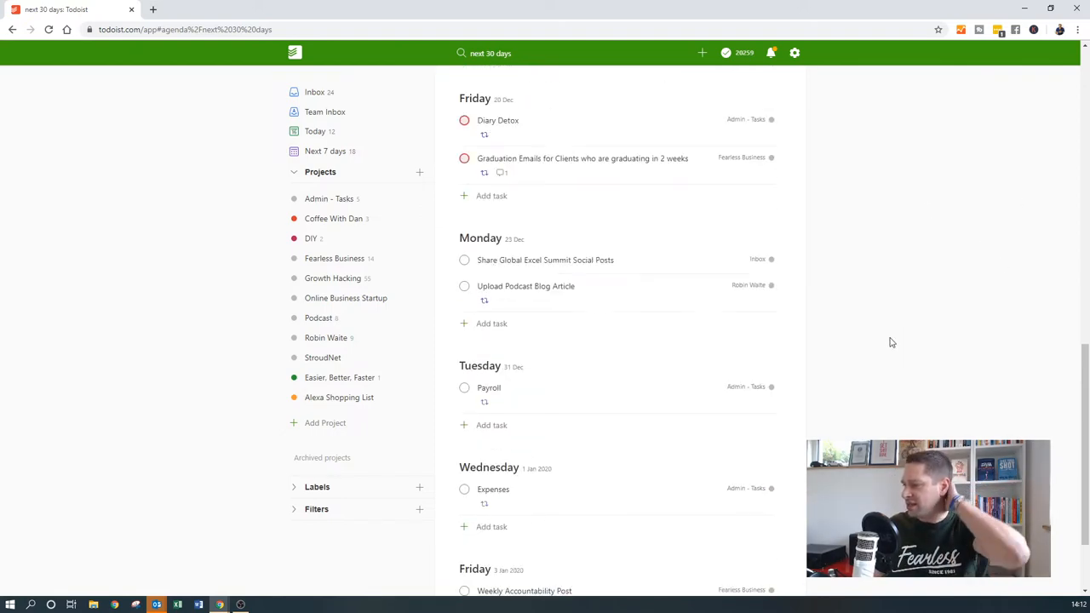
{"action": "mouse_move", "coordinate": [486, 298]}
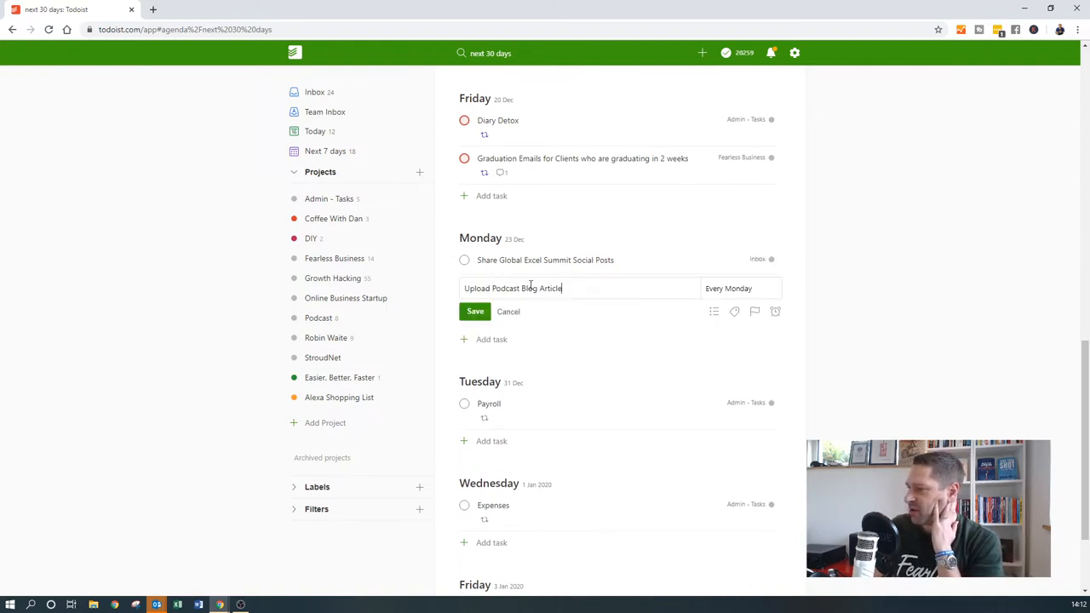
{"action": "left_click", "coordinate": [474, 311]}
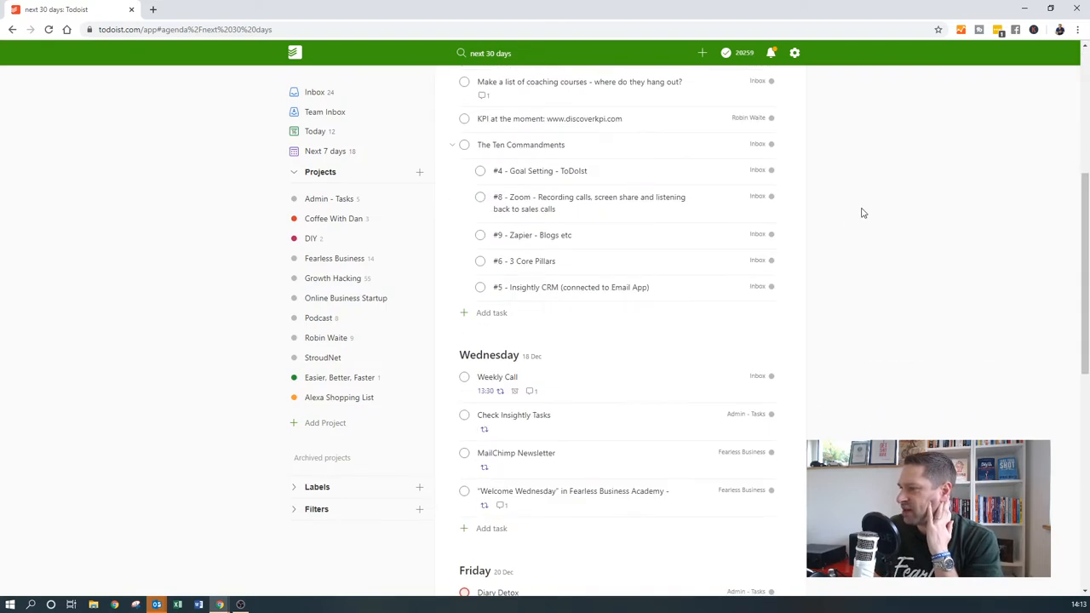
{"action": "scroll", "scroll_direction": "down", "scroll_amount": 3}
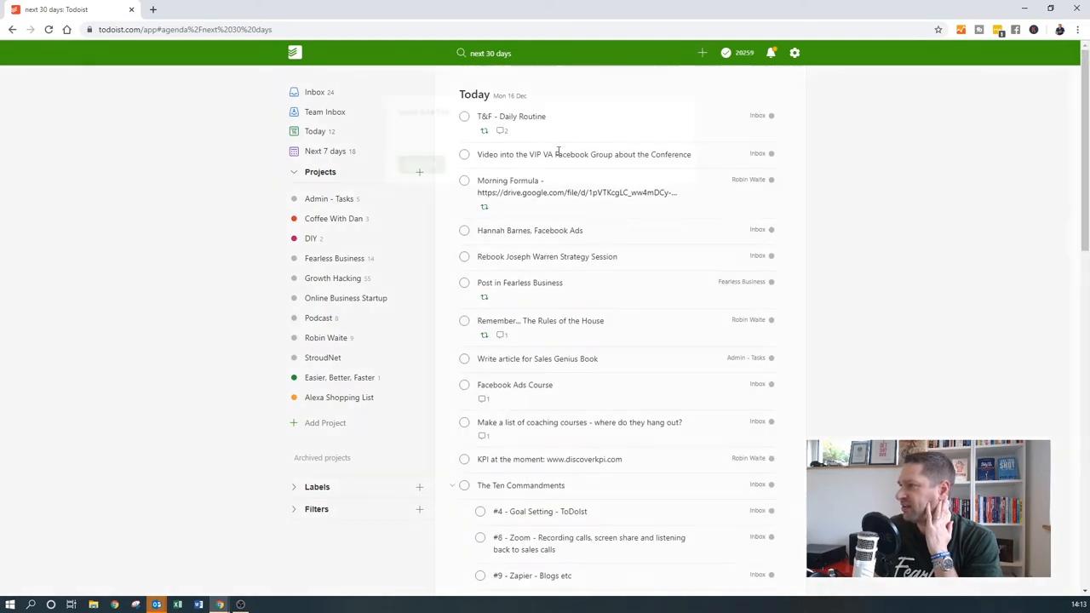
{"action": "left_click", "coordinate": [699, 53]}
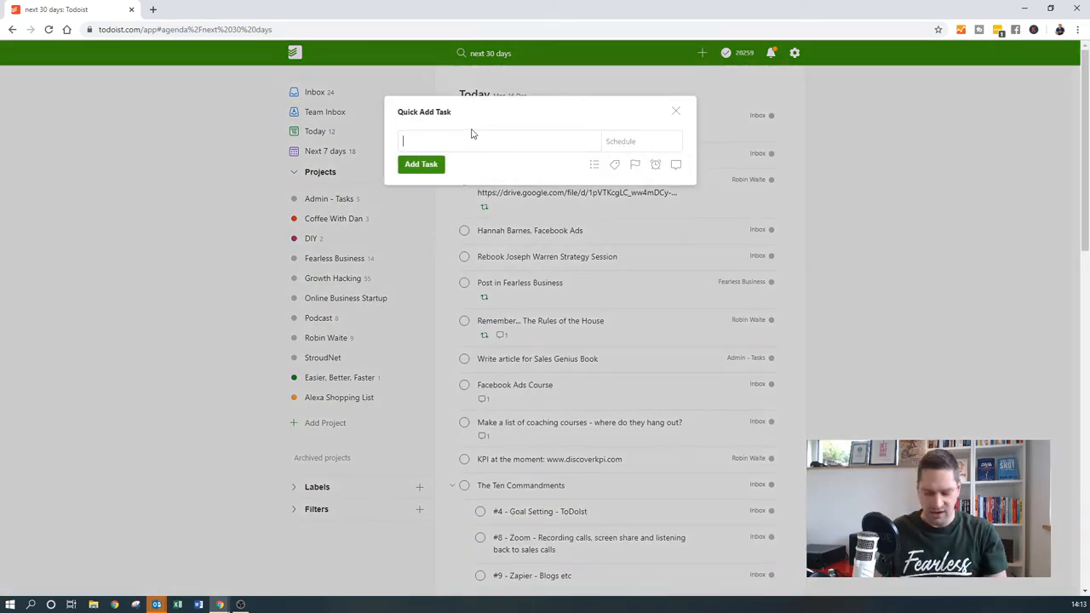
Add the task 'New Video for Fearless every weekday' as a weekday-recurring task
{"action": "type", "text": "New"}
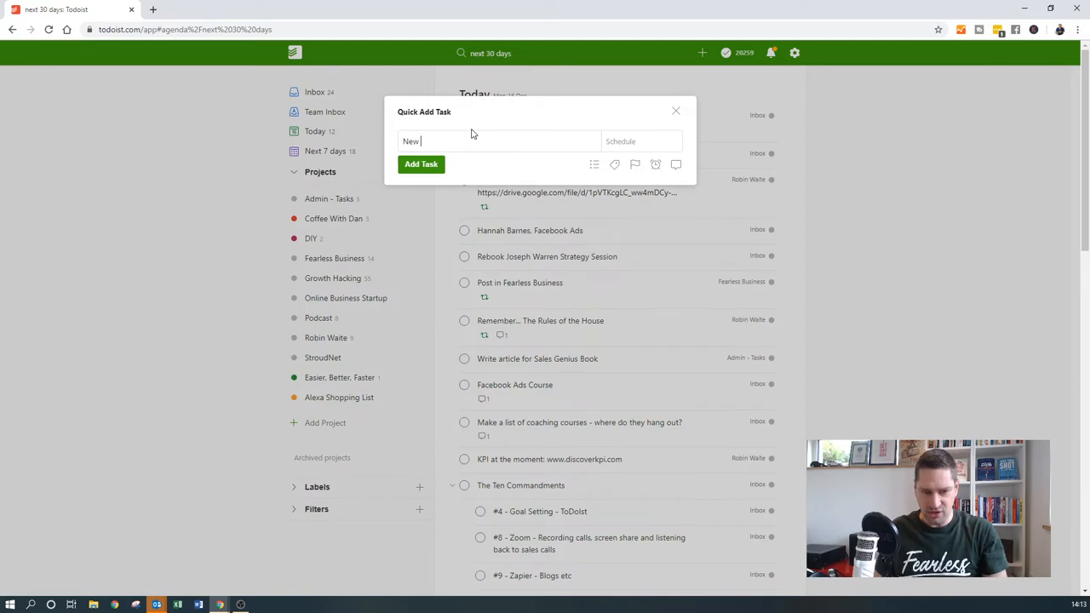
{"action": "type", "text": "Video for"}
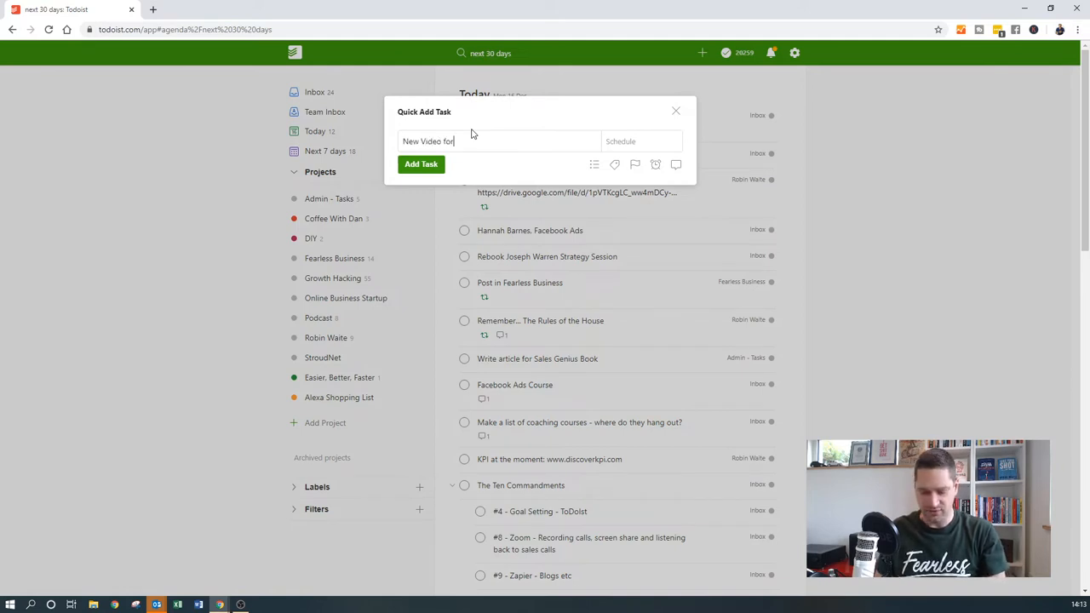
{"action": "type", "text": "Fearless"}
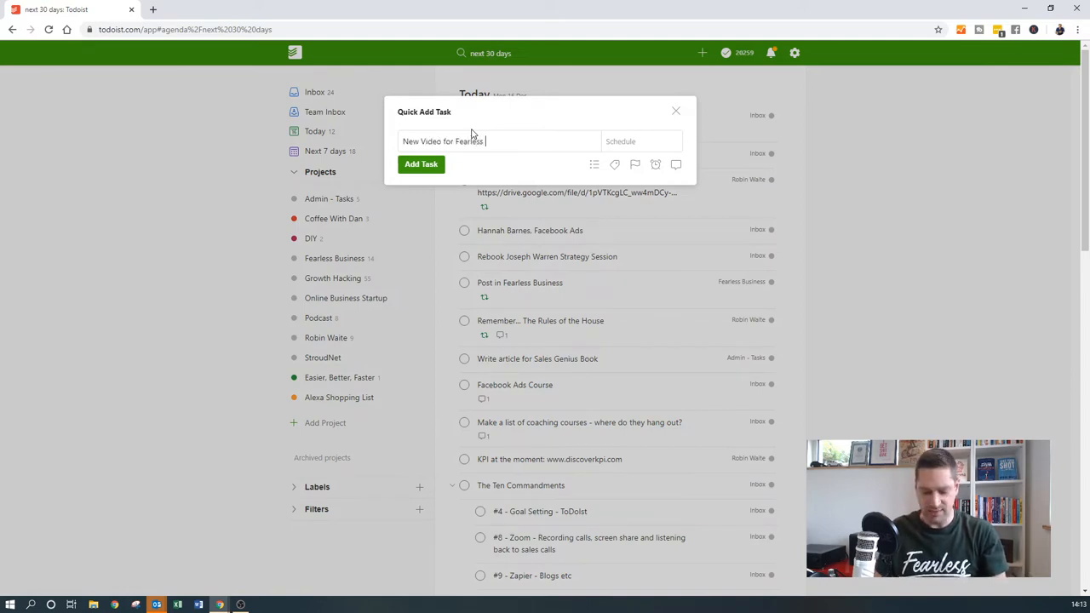
{"action": "type", "text": "every weekday"}
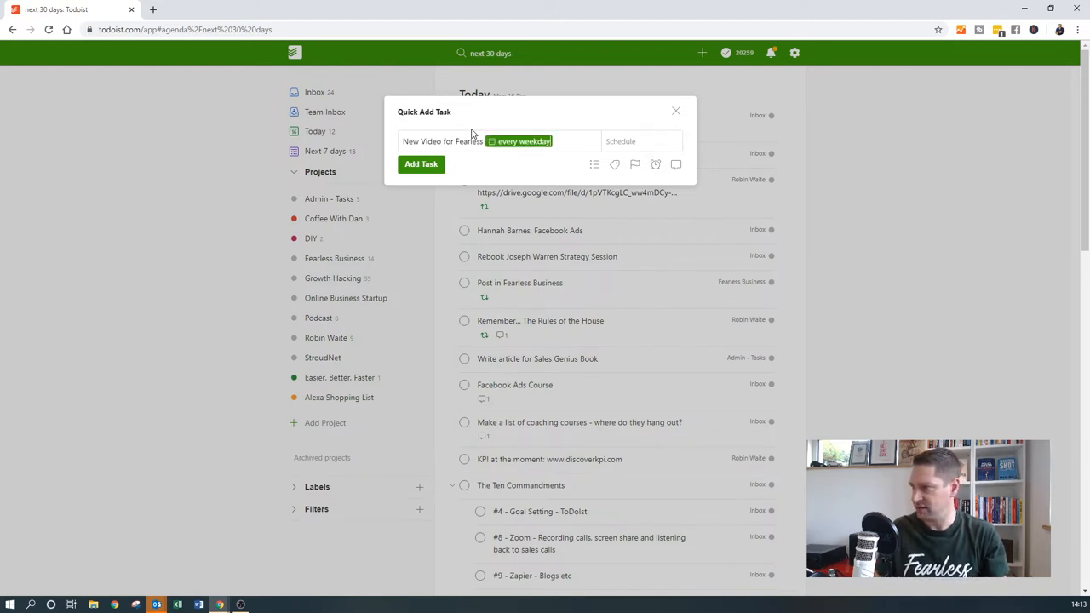
{"action": "mouse_move", "coordinate": [519, 148]}
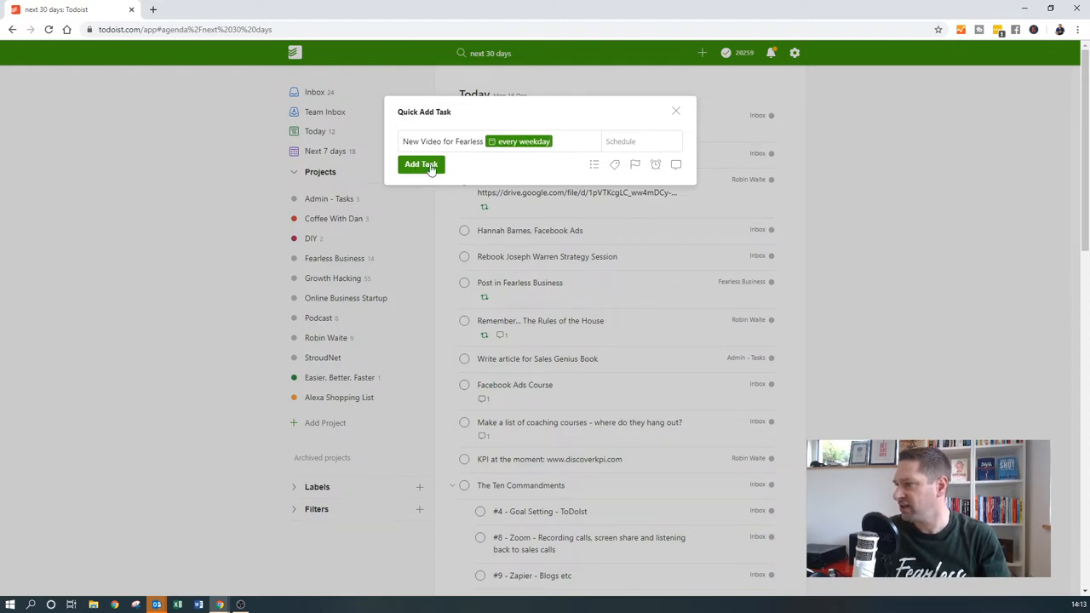
{"action": "left_click", "coordinate": [421, 165]}
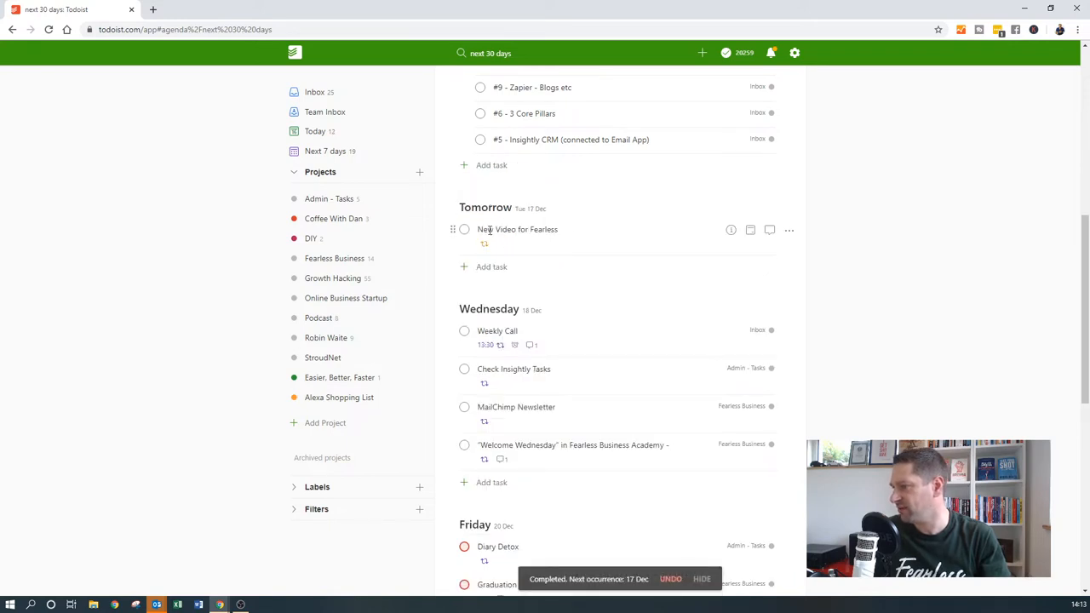
{"action": "left_click", "coordinate": [788, 229]}
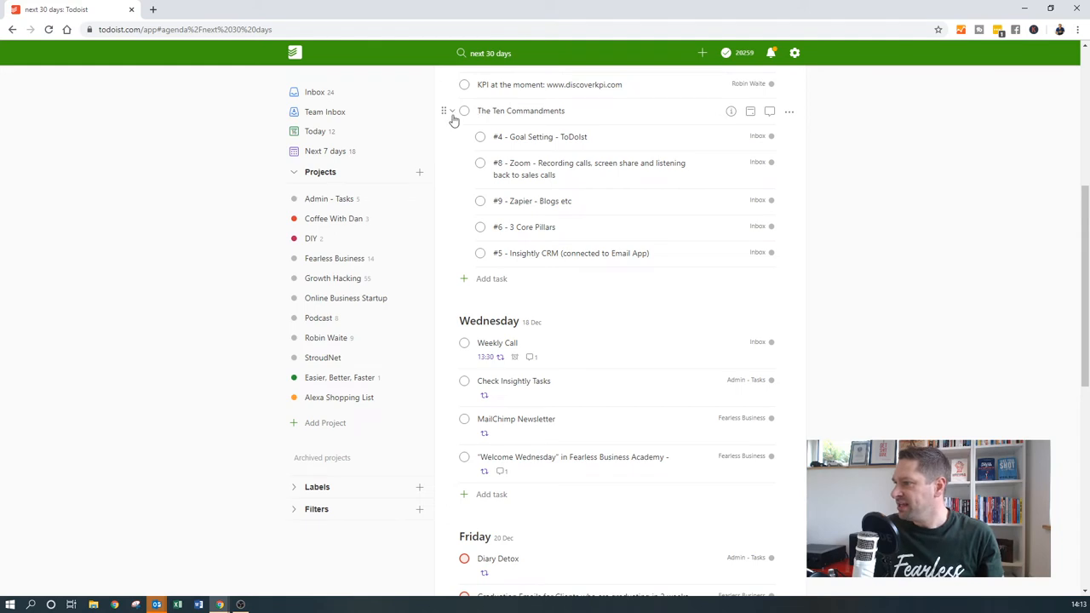
Collapse and re-expand The Ten Commandments, then complete the #4 - Goal Setting subtask
{"action": "left_click", "coordinate": [452, 112]}
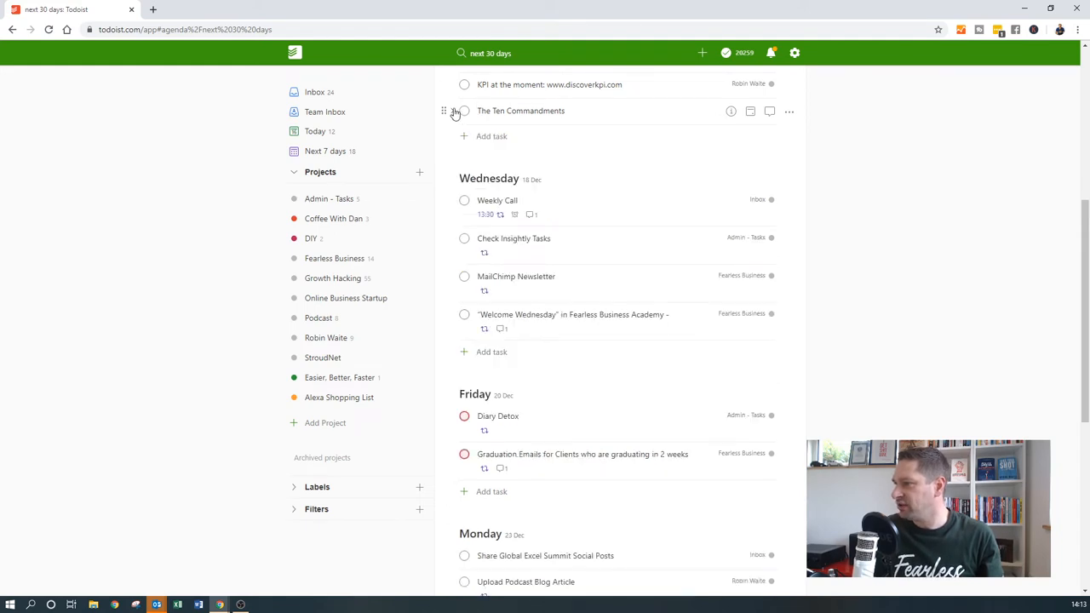
{"action": "left_click", "coordinate": [452, 110]}
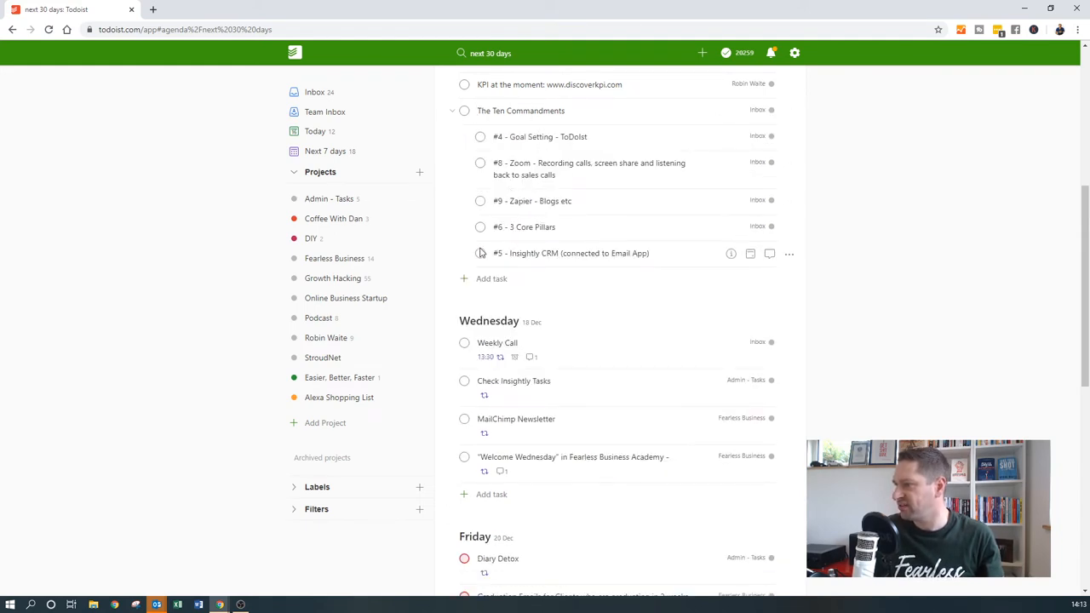
{"action": "mouse_move", "coordinate": [494, 124]}
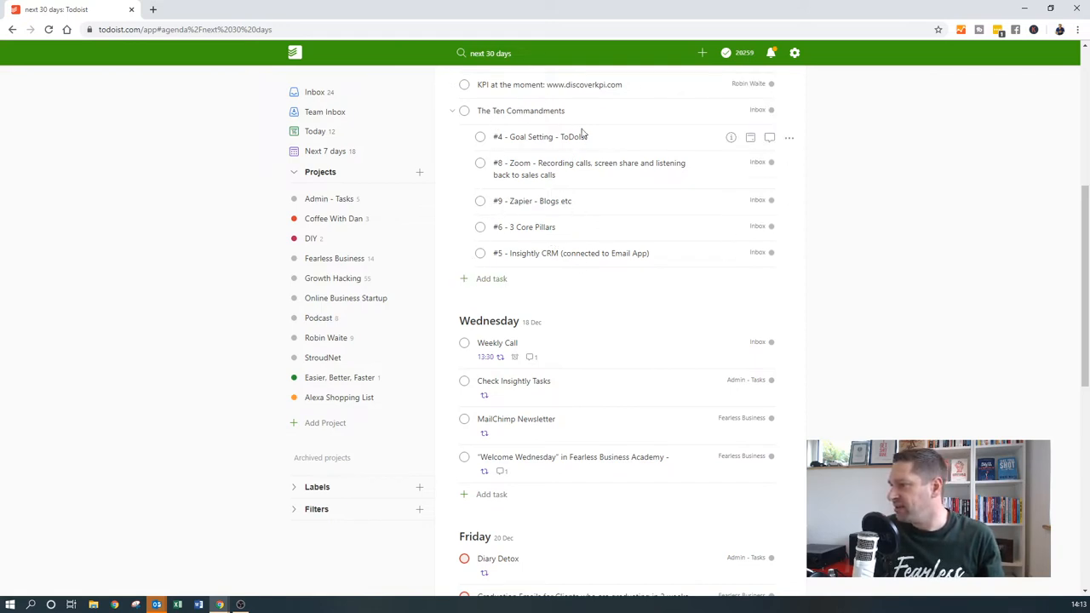
{"action": "left_click", "coordinate": [480, 136]}
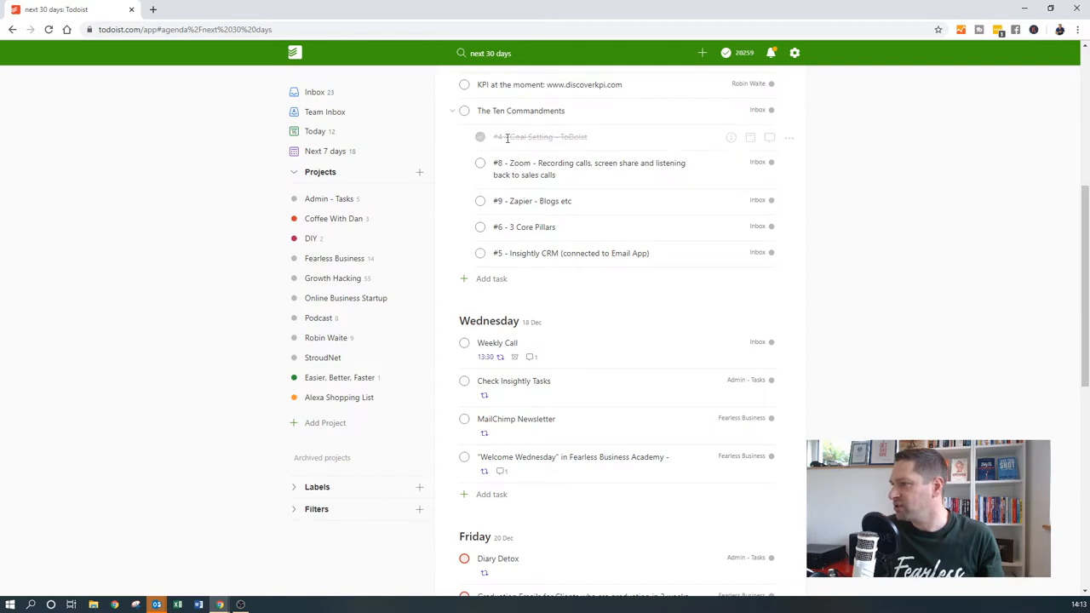
{"action": "left_click", "coordinate": [478, 137]}
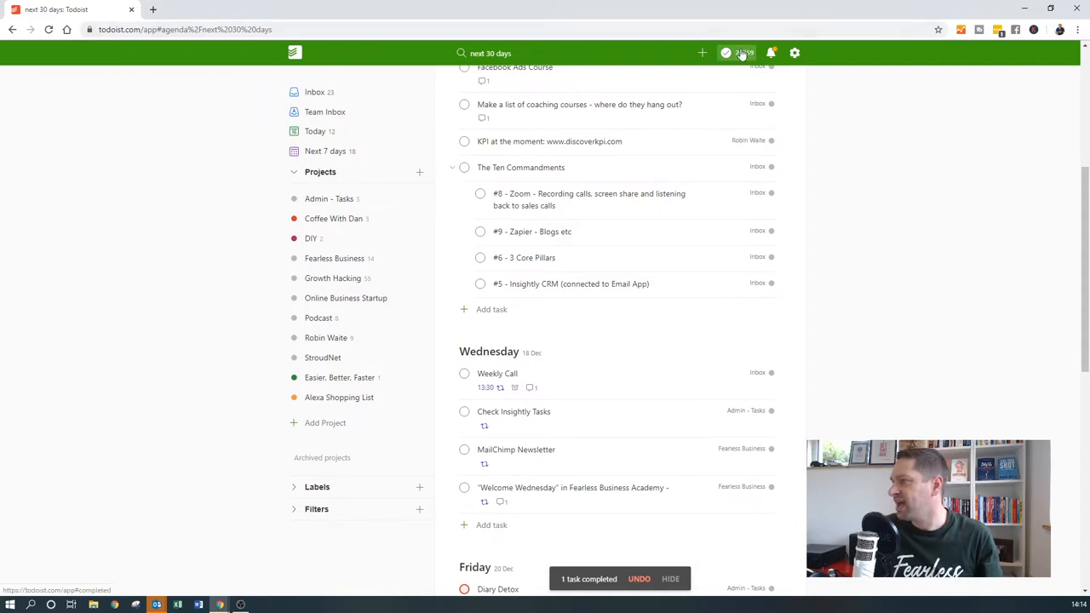
Open the productivity panel, view weekly goals and Grand Master karma, then close it
{"action": "left_click", "coordinate": [731, 52]}
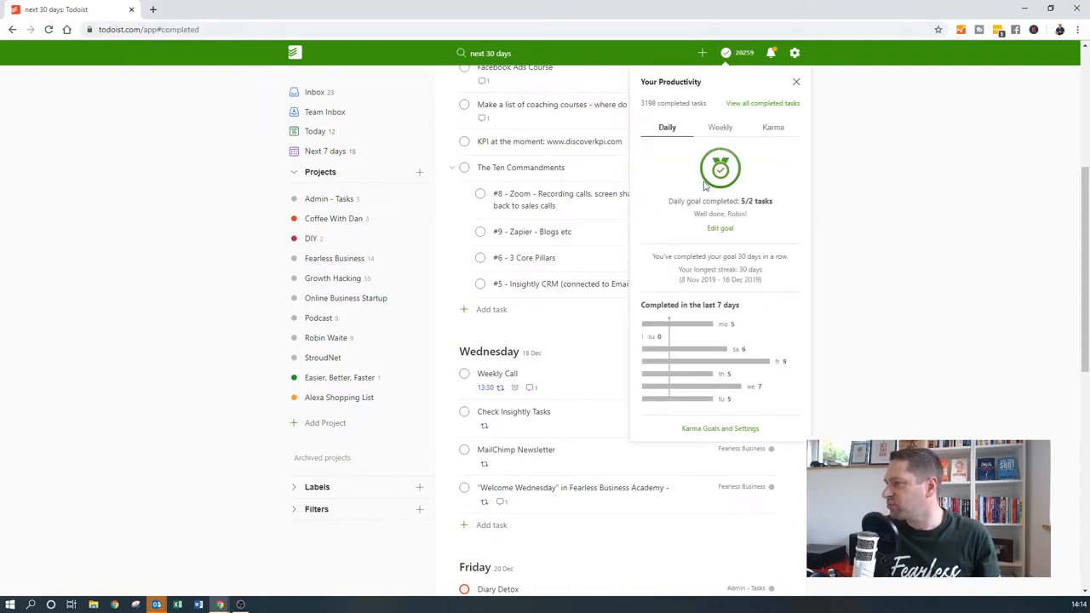
{"action": "mouse_move", "coordinate": [716, 191]}
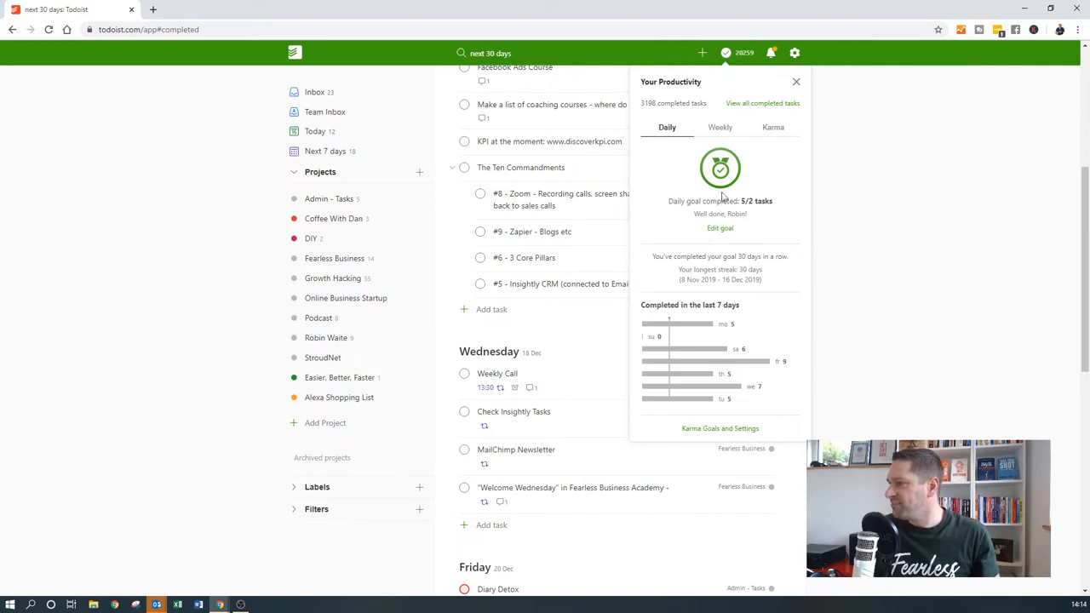
{"action": "mouse_move", "coordinate": [756, 202]}
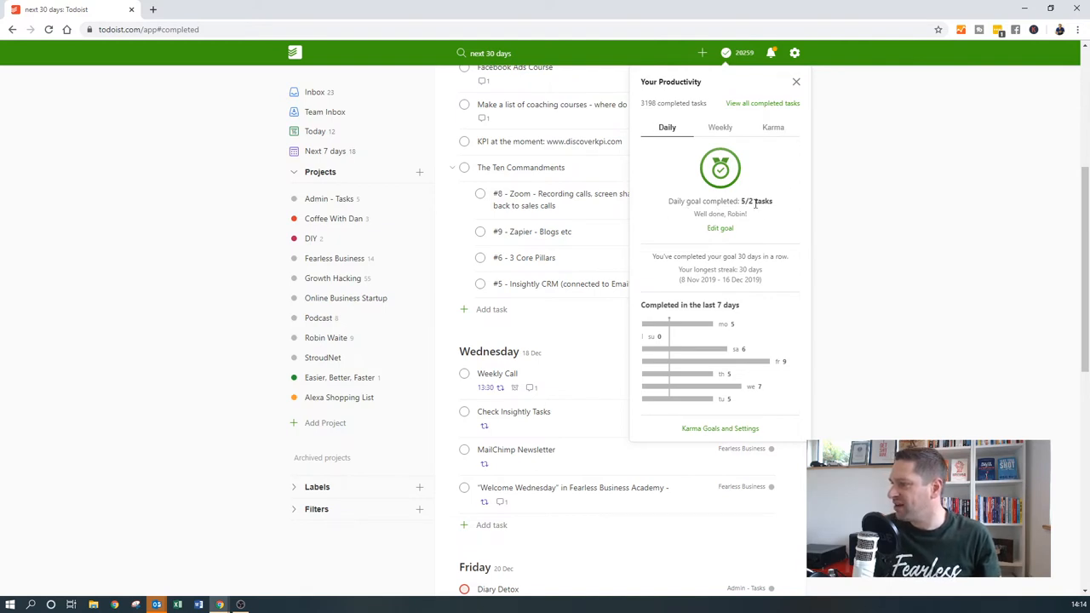
{"action": "left_click", "coordinate": [719, 127]}
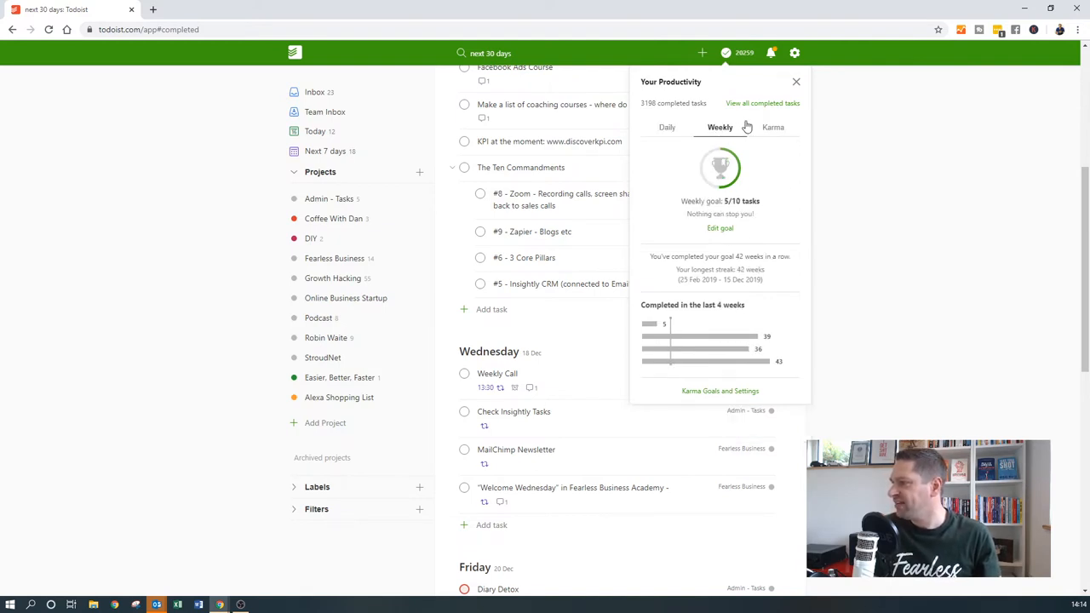
{"action": "left_click", "coordinate": [773, 127]}
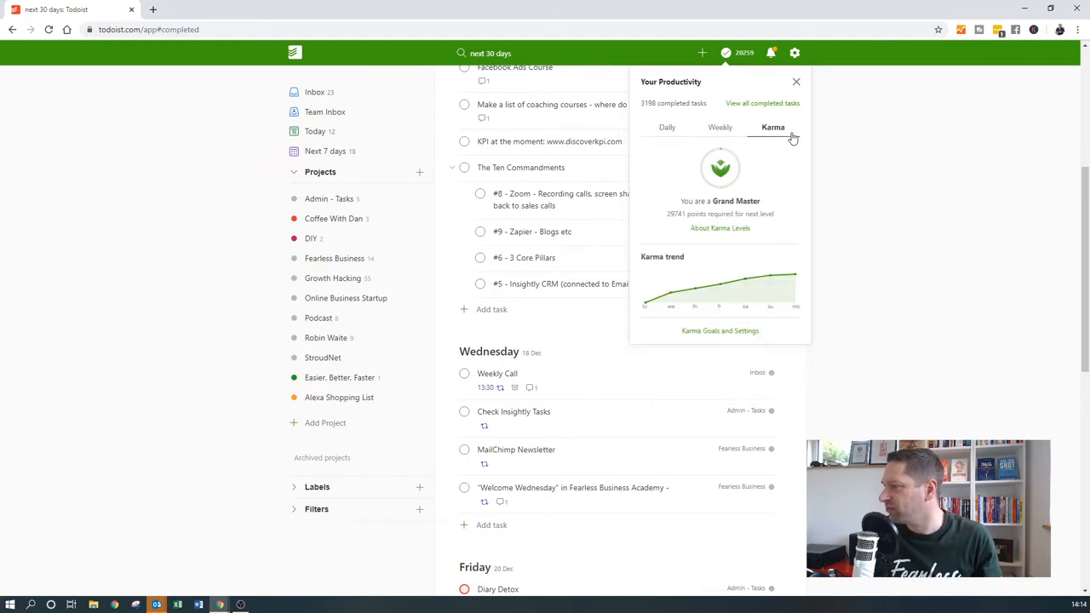
{"action": "mouse_move", "coordinate": [682, 297]}
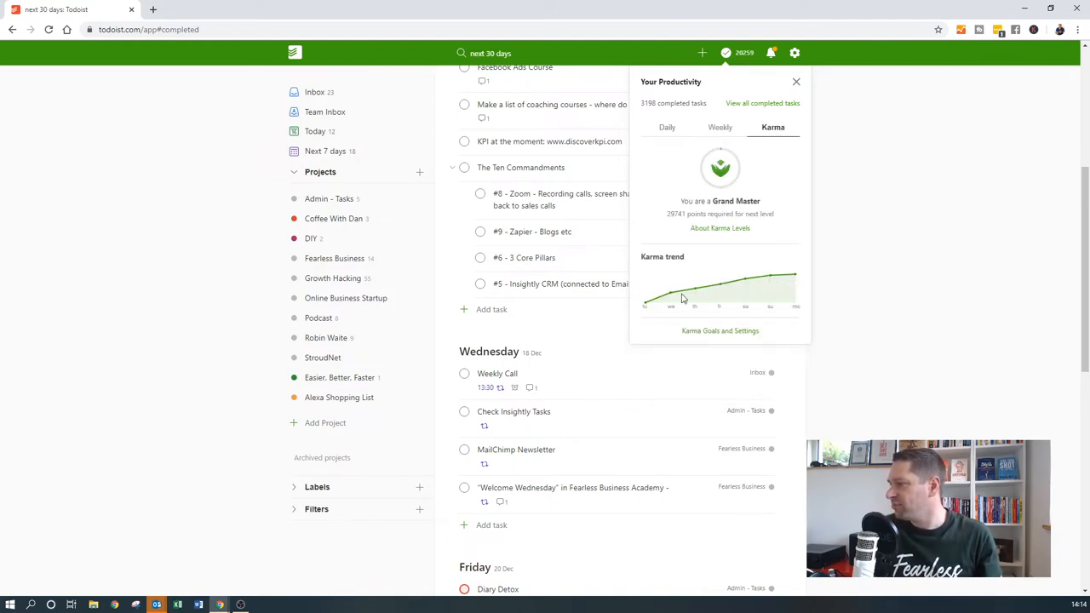
{"action": "mouse_move", "coordinate": [700, 255]}
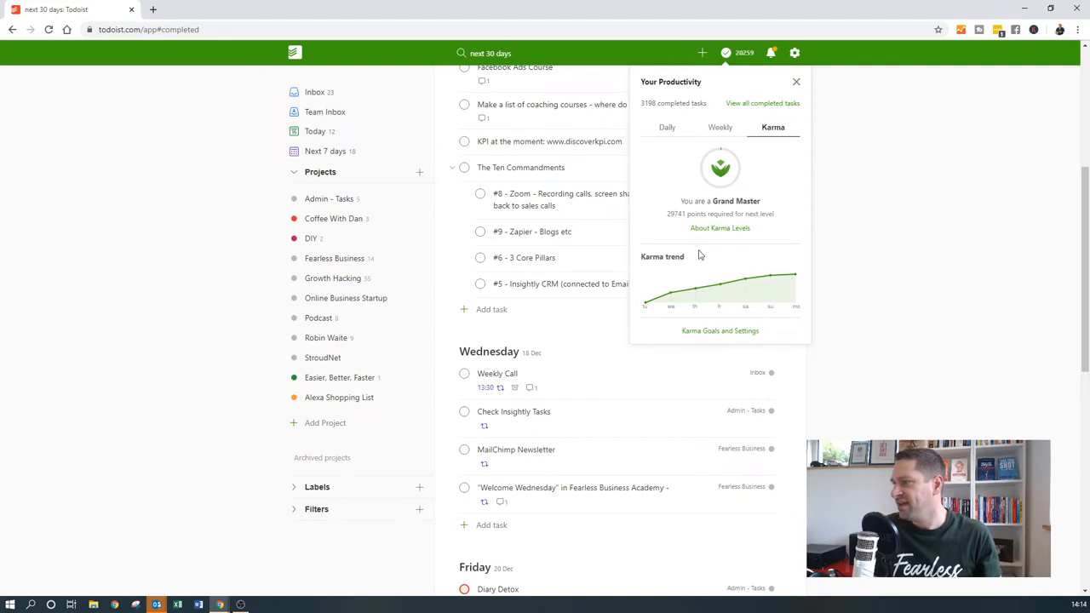
{"action": "mouse_move", "coordinate": [741, 154]}
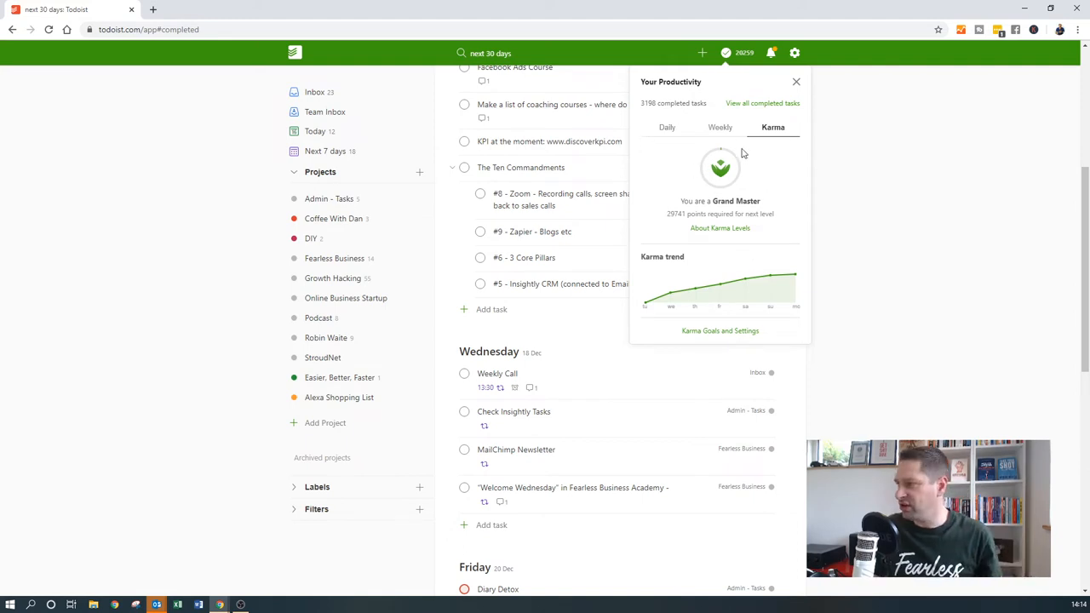
{"action": "mouse_move", "coordinate": [772, 219]}
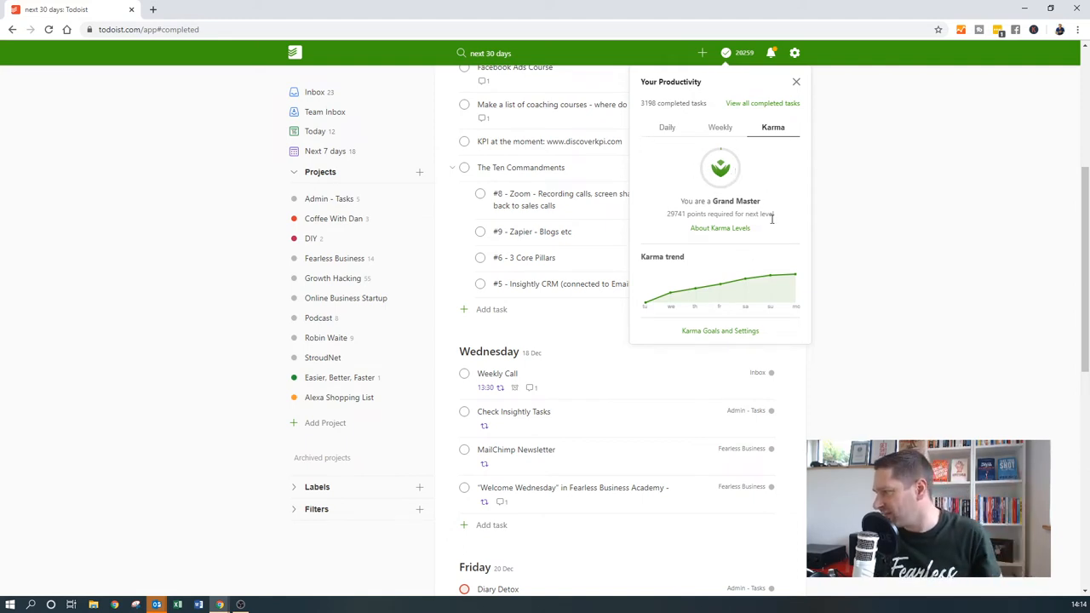
{"action": "mouse_move", "coordinate": [794, 81]}
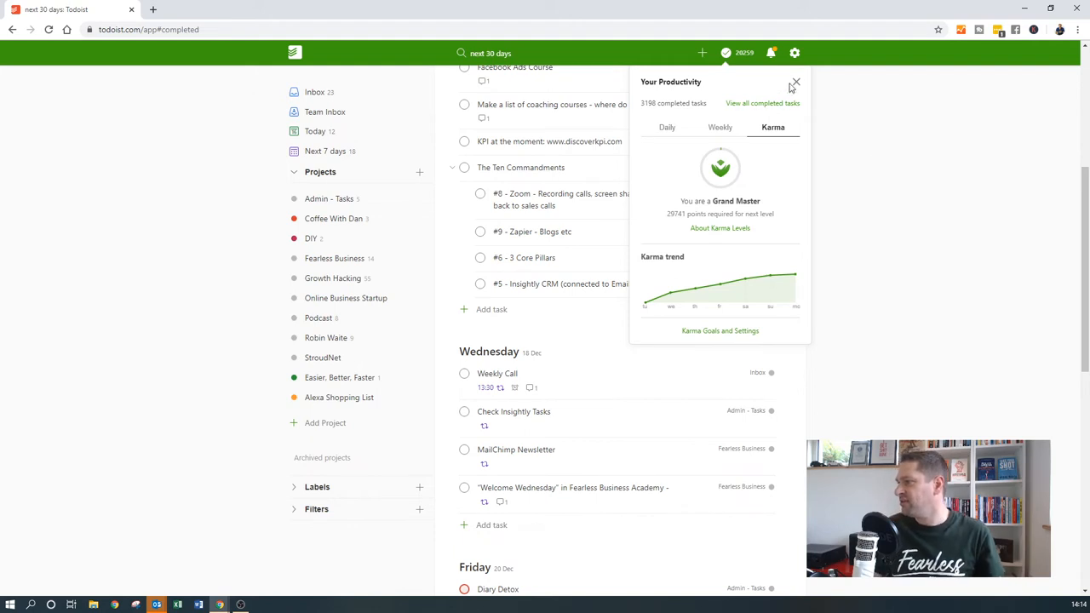
{"action": "mouse_move", "coordinate": [796, 83]}
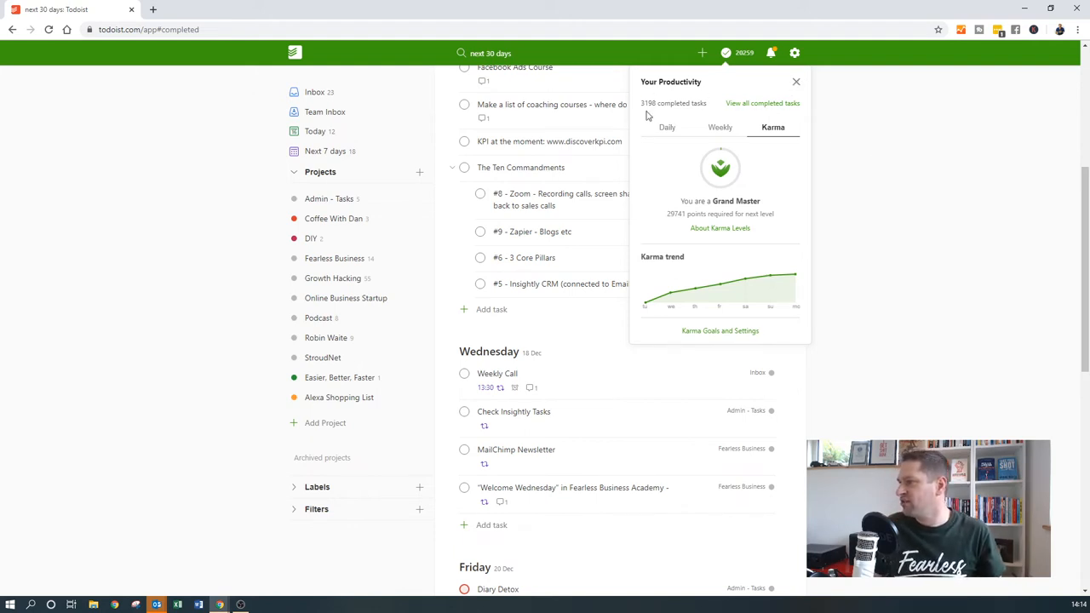
{"action": "mouse_move", "coordinate": [772, 189]}
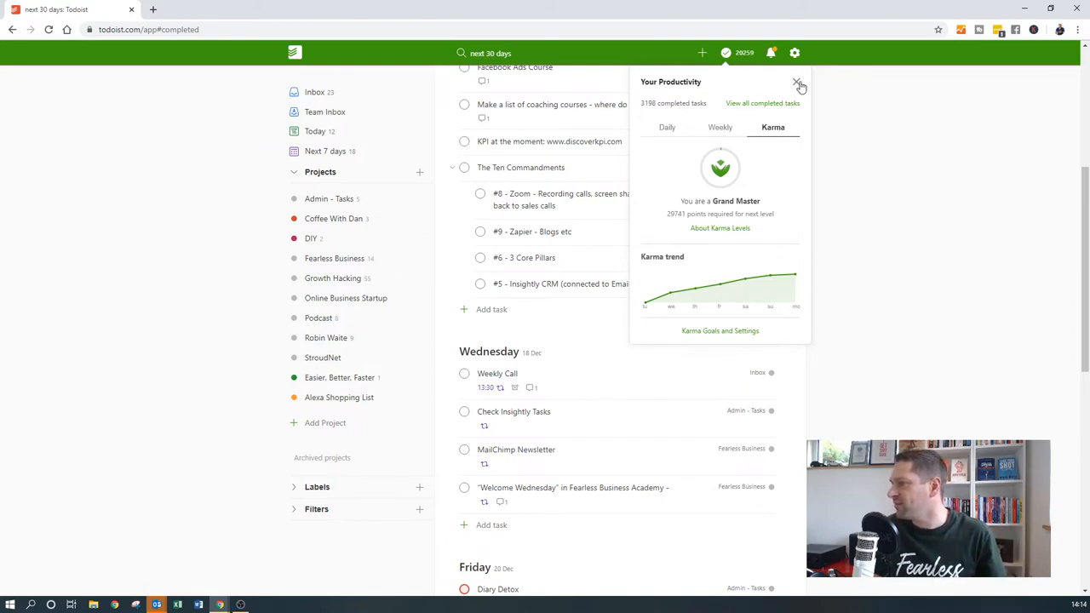
{"action": "left_click", "coordinate": [799, 78]}
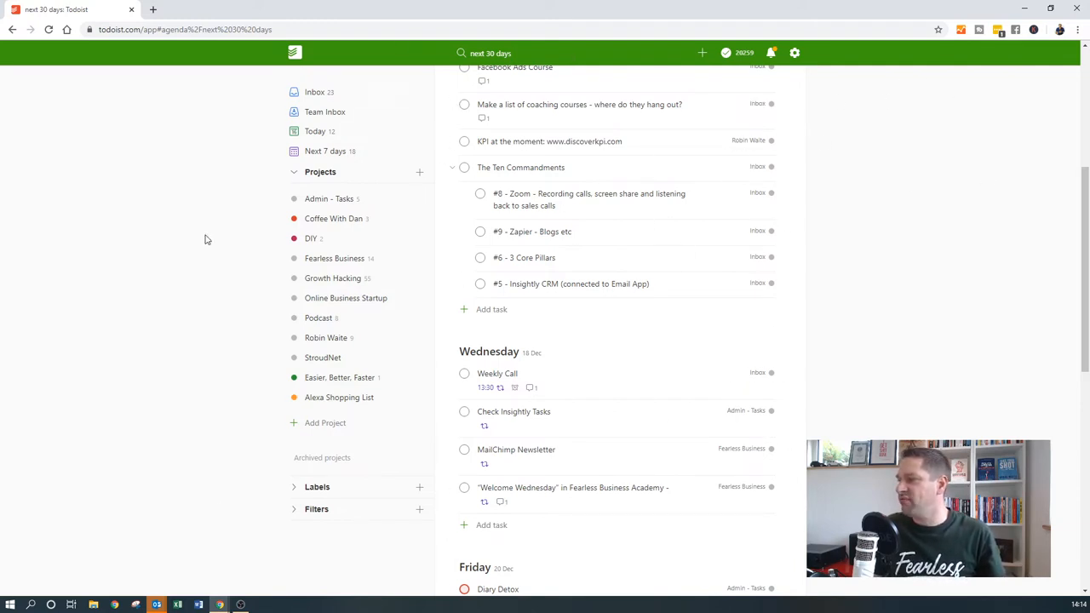
{"action": "mouse_move", "coordinate": [258, 248]}
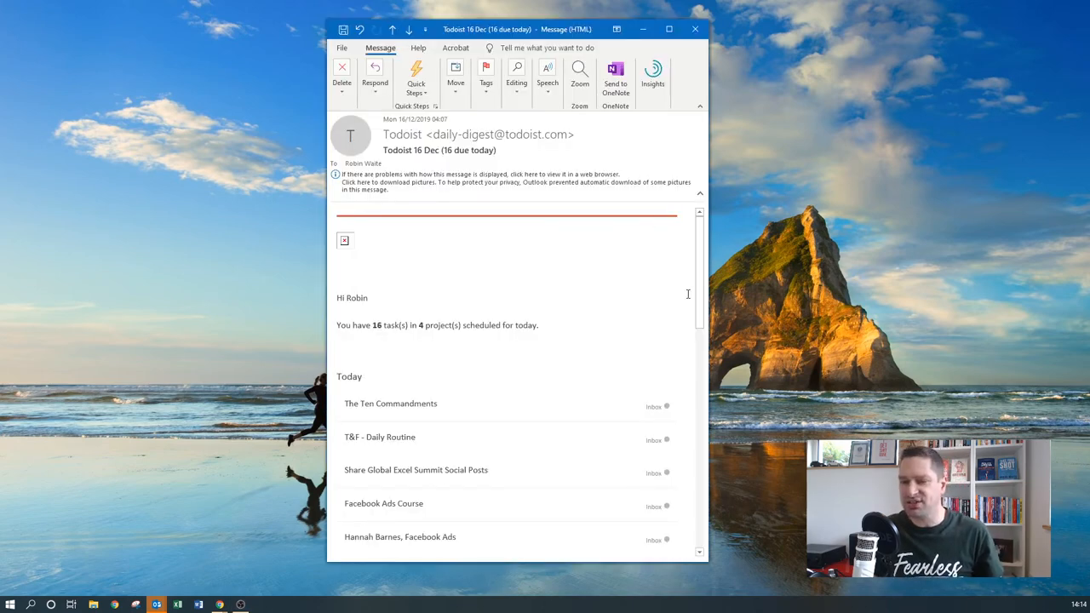
Scroll the Todoist digest email and follow its View in Todoist link
{"action": "scroll", "scroll_direction": "down", "scroll_amount": 3}
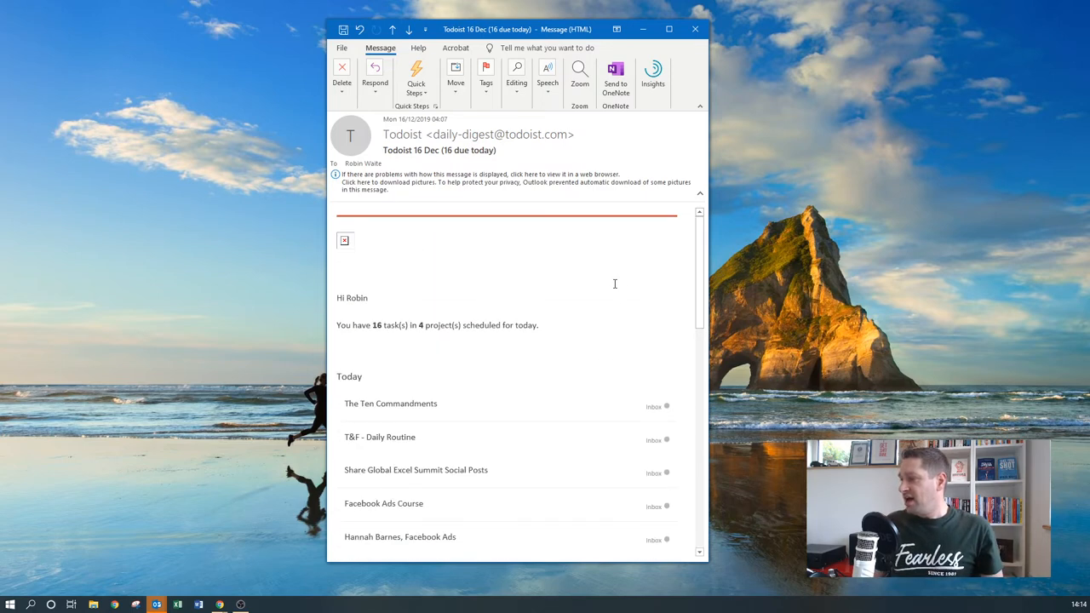
{"action": "mouse_move", "coordinate": [504, 266]}
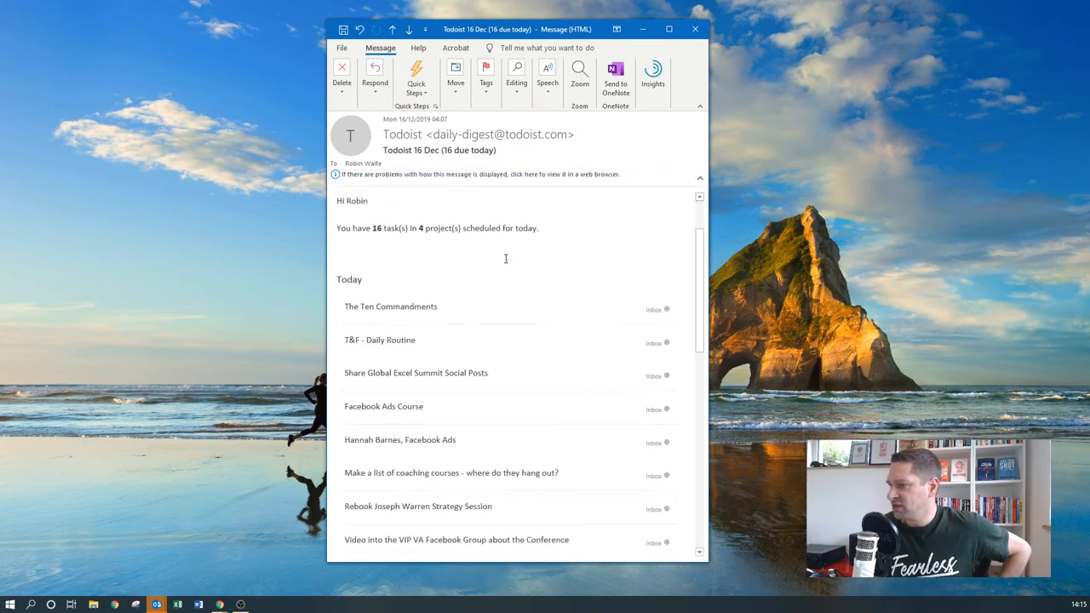
{"action": "scroll", "scroll_direction": "down", "scroll_amount": 3}
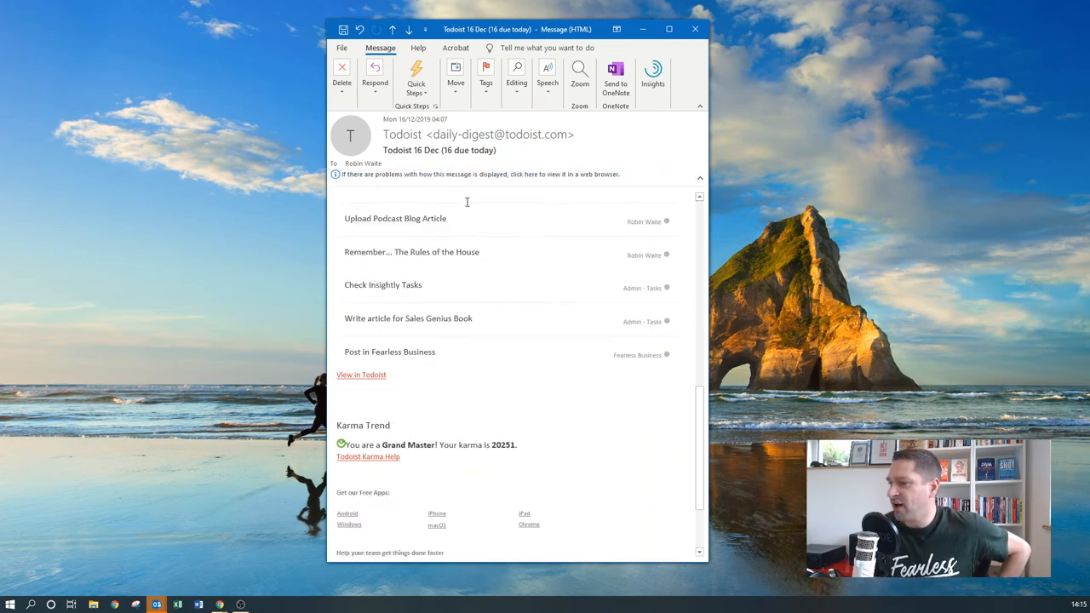
{"action": "scroll", "scroll_direction": "down", "scroll_amount": 3}
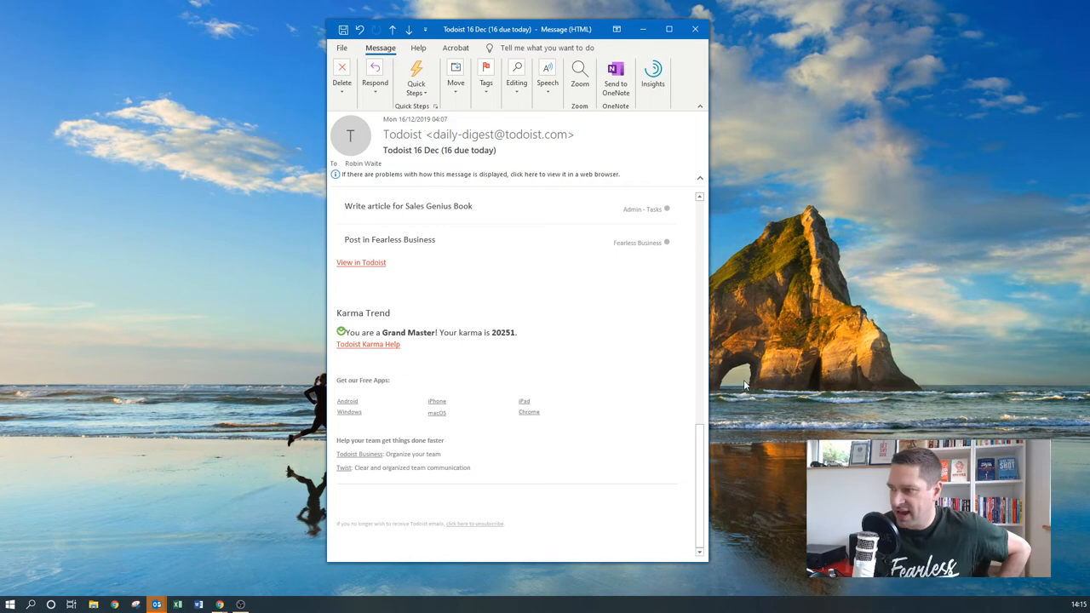
{"action": "mouse_move", "coordinate": [361, 267]}
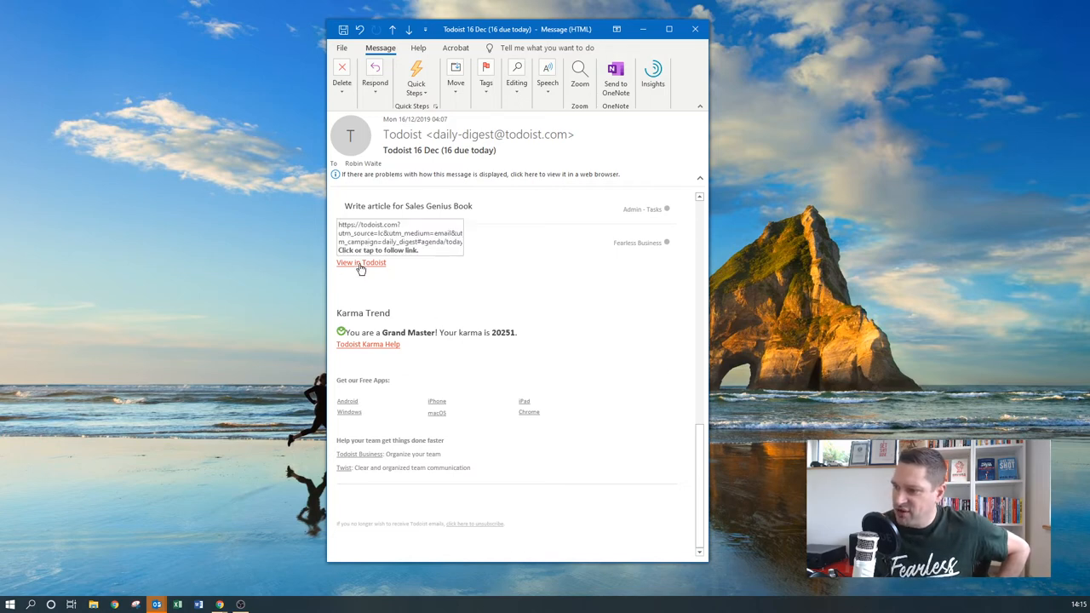
{"action": "left_click", "coordinate": [359, 262]}
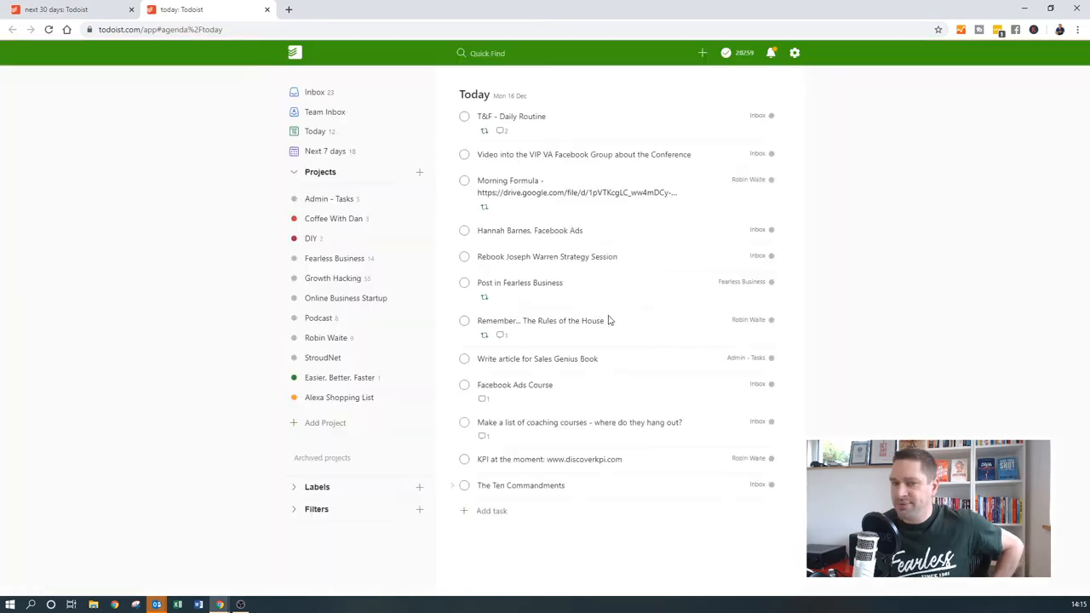
{"action": "mouse_move", "coordinate": [584, 154]}
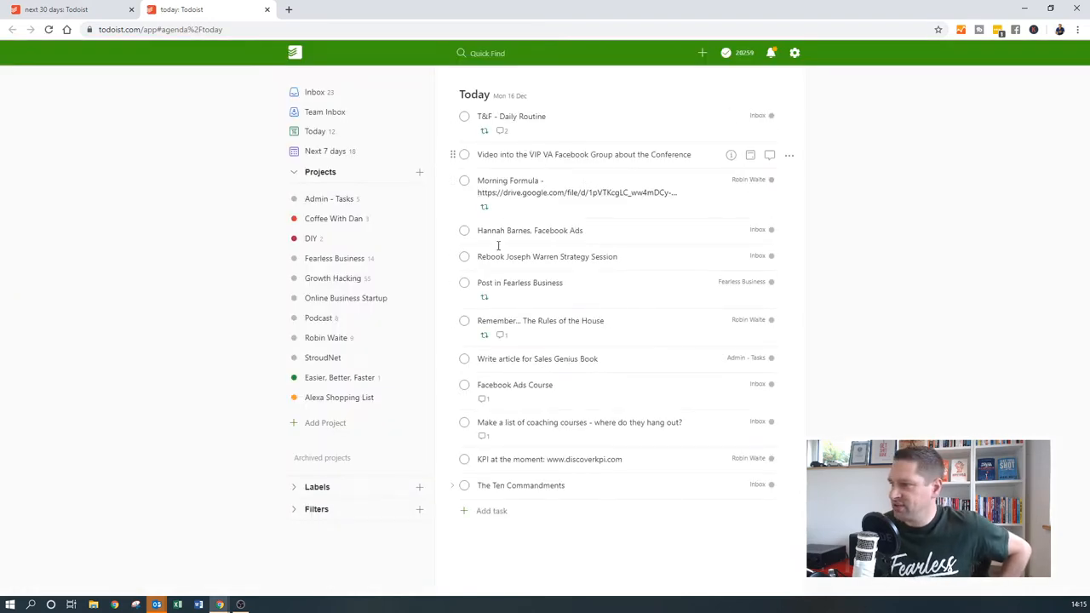
{"action": "mouse_move", "coordinate": [950, 254]}
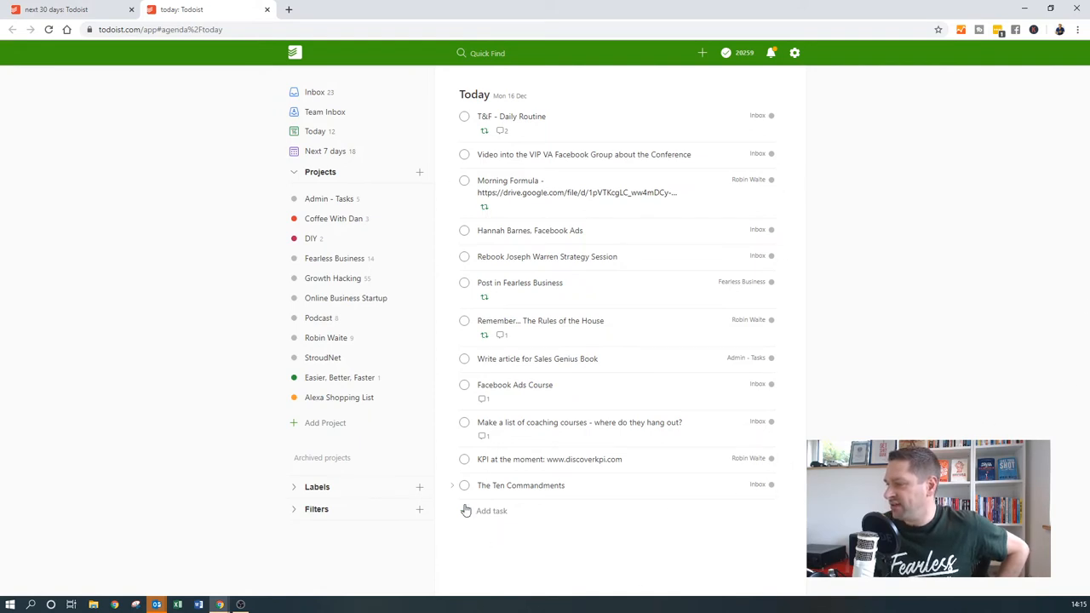
Reschedule The Ten Commandments to 18 Dec and find it under Wednesday in next 30 days
{"action": "left_click", "coordinate": [518, 486]}
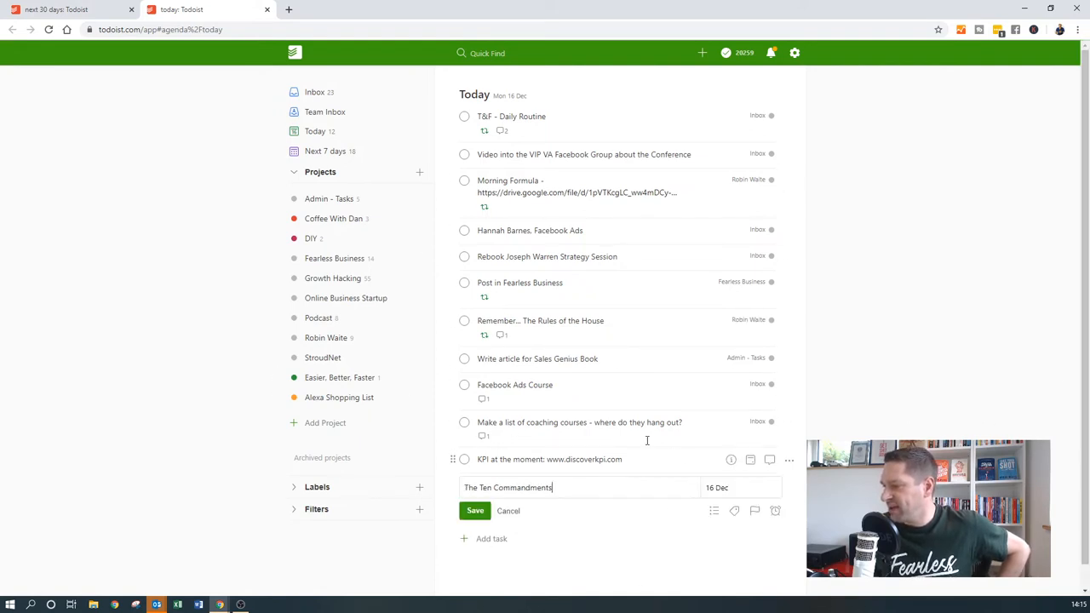
{"action": "left_click", "coordinate": [718, 487]}
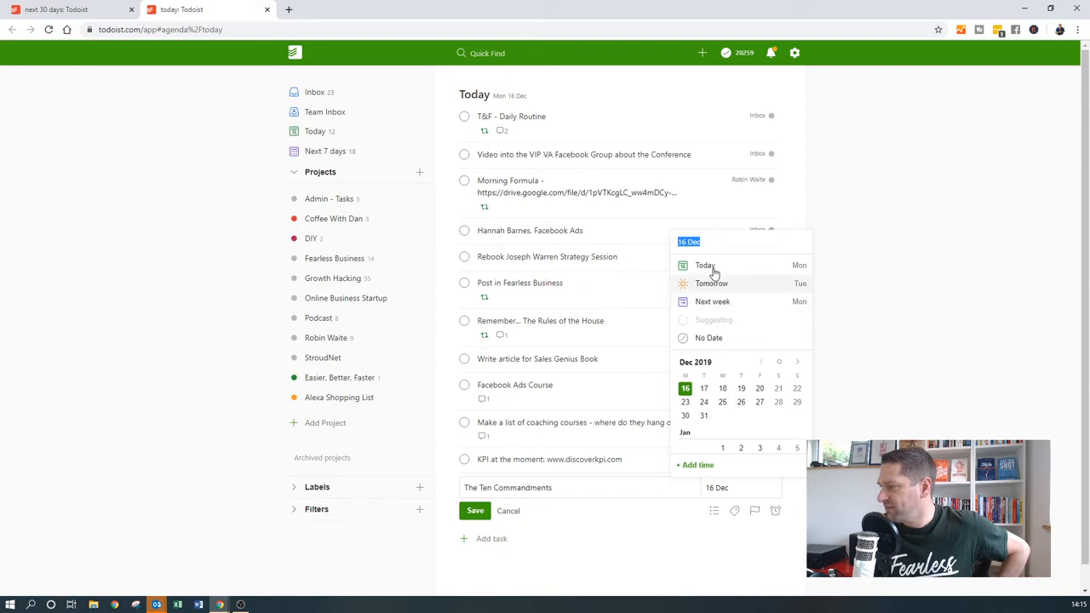
{"action": "left_click", "coordinate": [703, 401]}
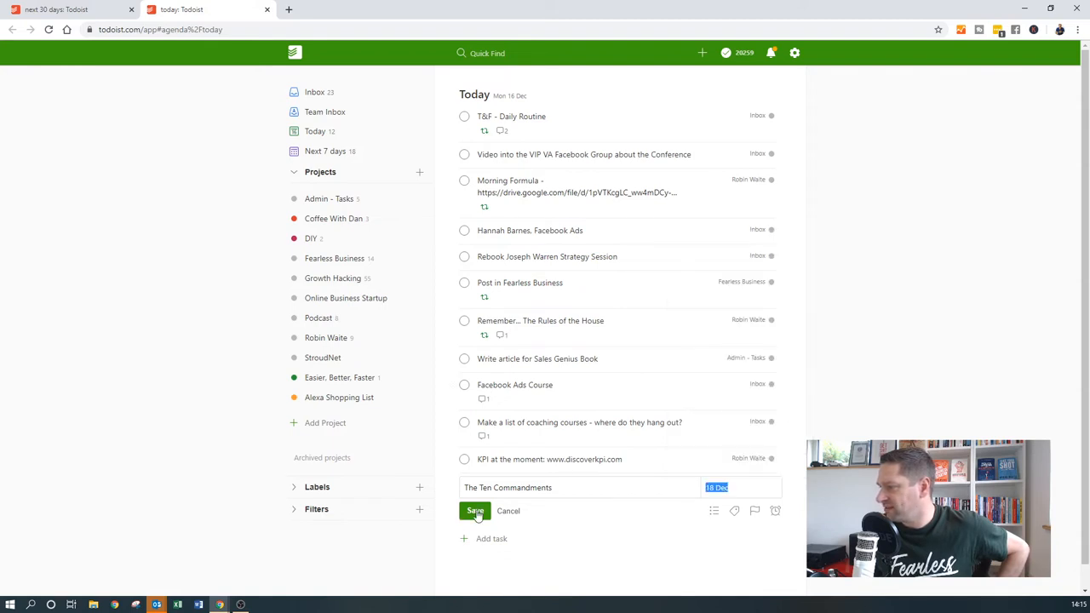
{"action": "left_click", "coordinate": [474, 510]}
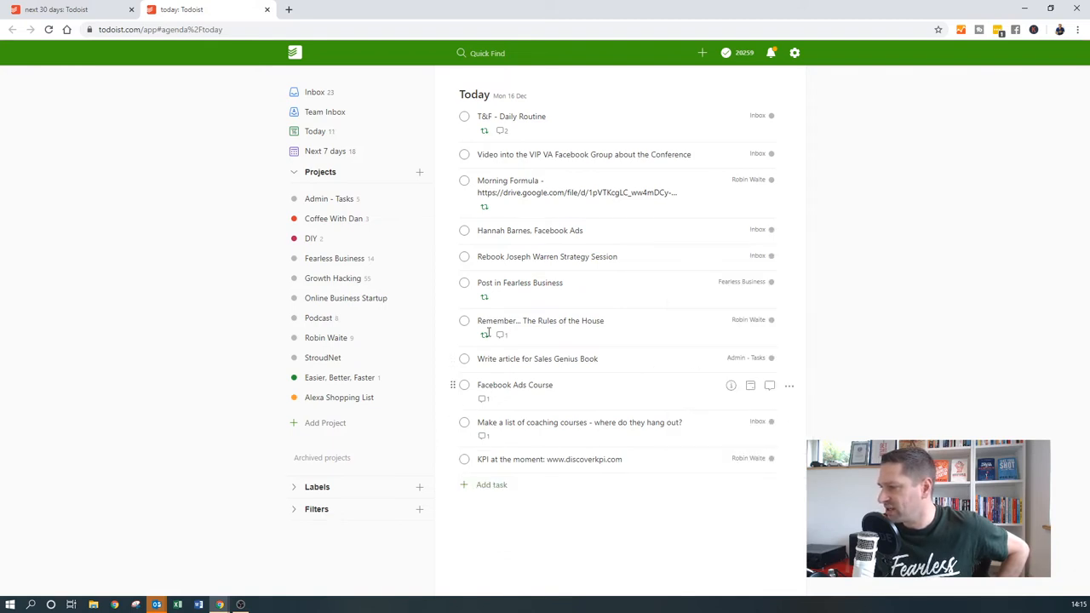
{"action": "mouse_move", "coordinate": [932, 355]}
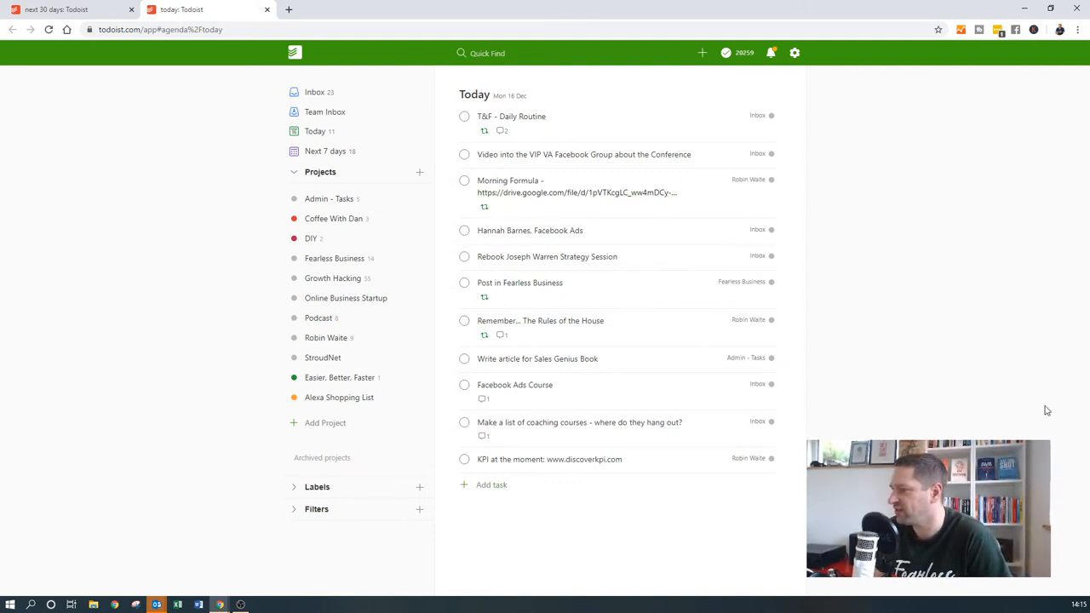
{"action": "left_click", "coordinate": [64, 11]}
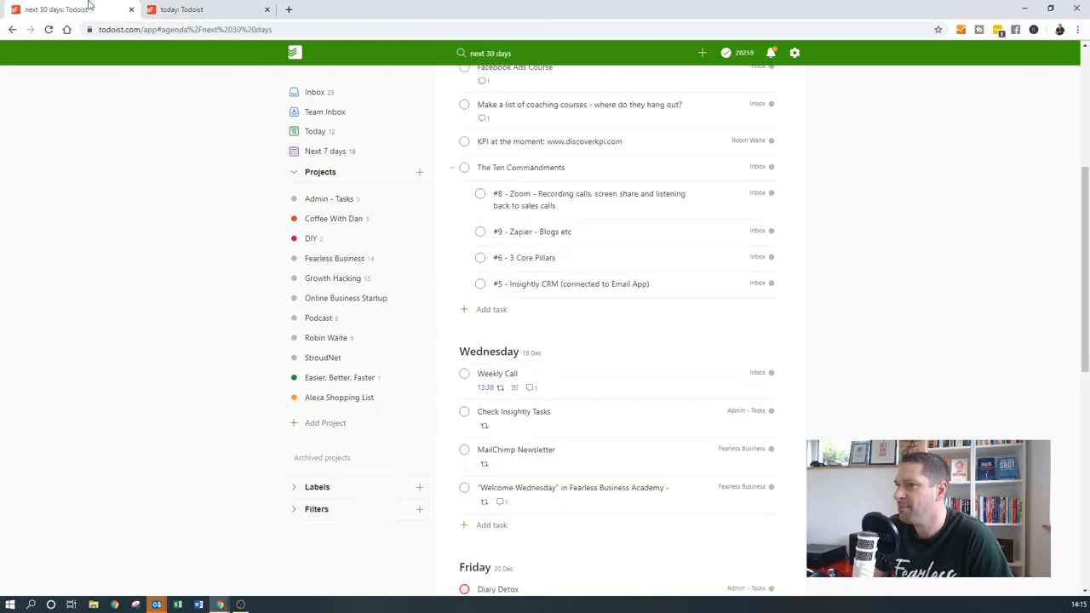
{"action": "scroll", "scroll_direction": "down", "scroll_amount": 3}
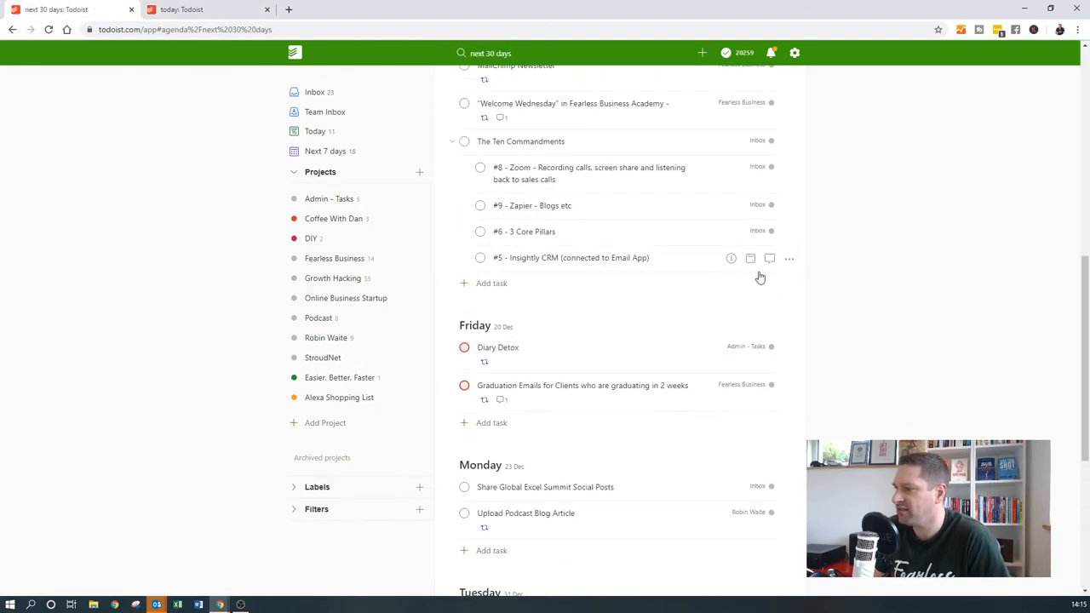